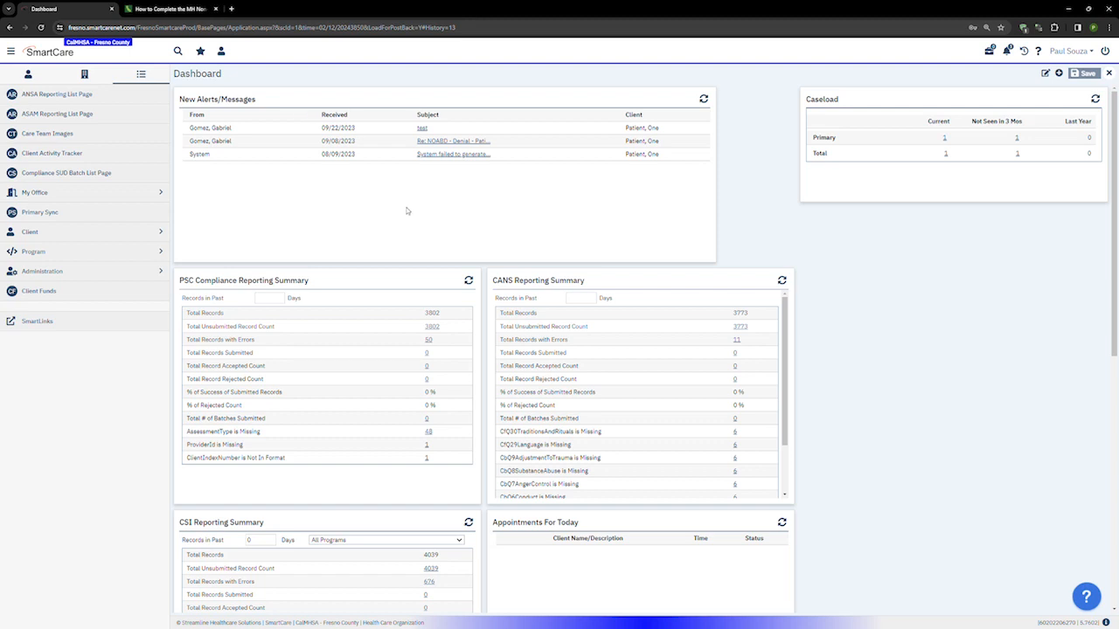
mouse_move(262, 268)
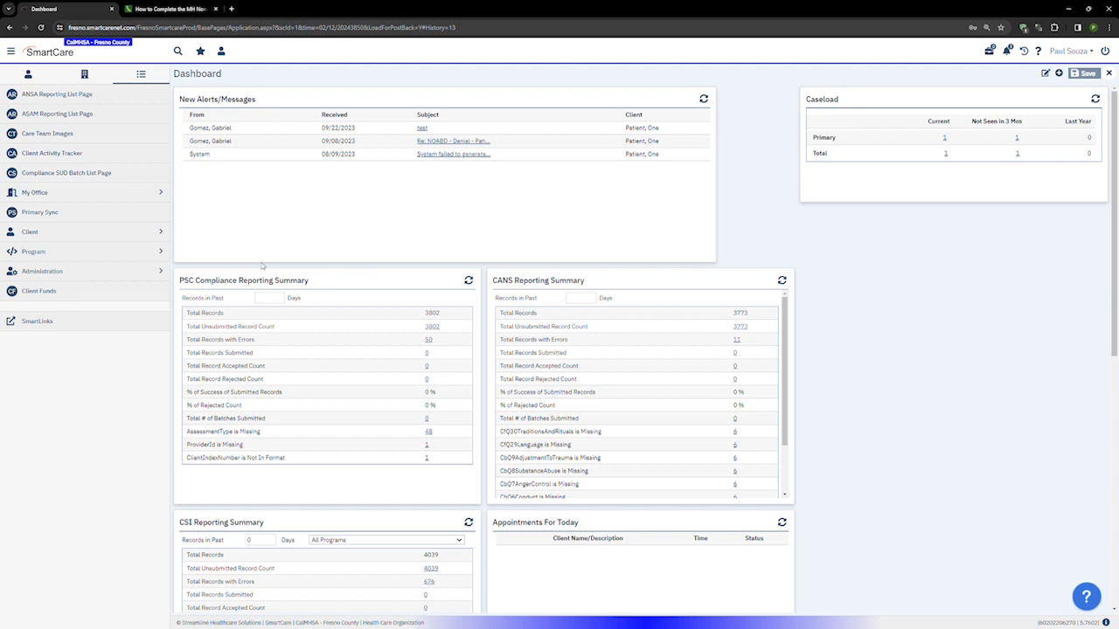
Step: Select the client's name in the Dashboard alerts list to open their Client Dashboard
left_click(34, 192)
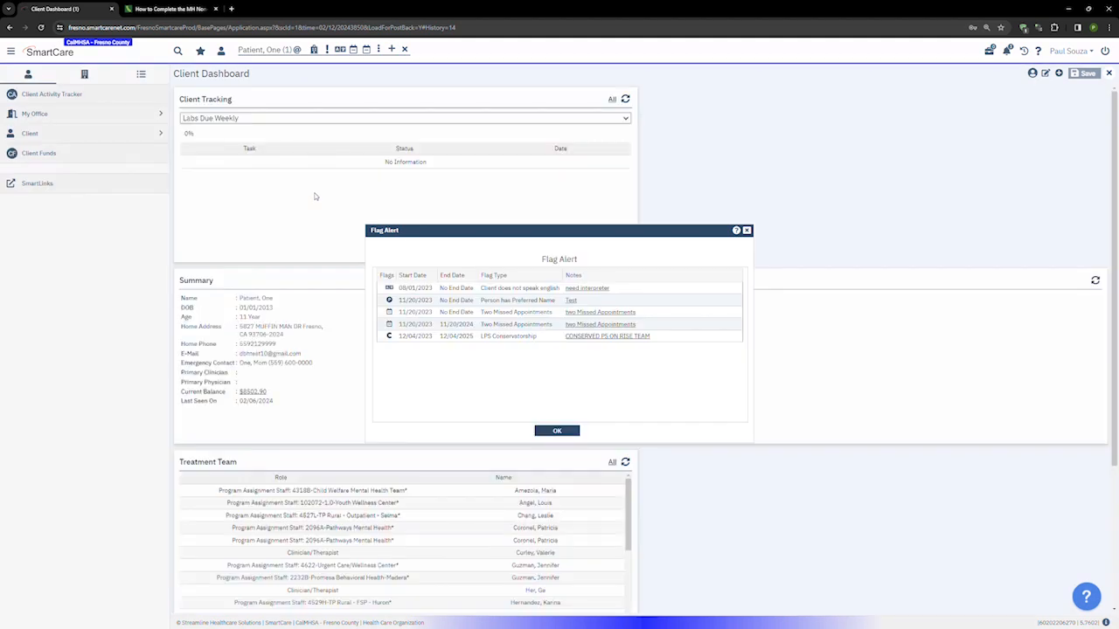
Step: Dismiss the flag alert and search 'mh non' to open the MH Non-Psychiatric SMHS Timeliness Record
left_click(557, 430)
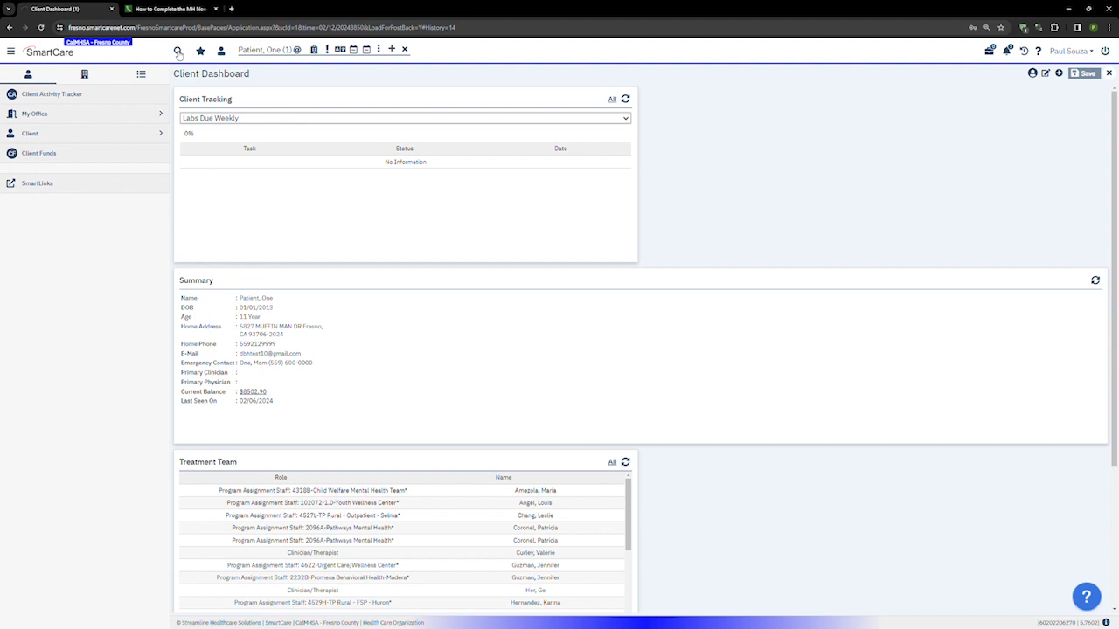
left_click(179, 50)
type("me")
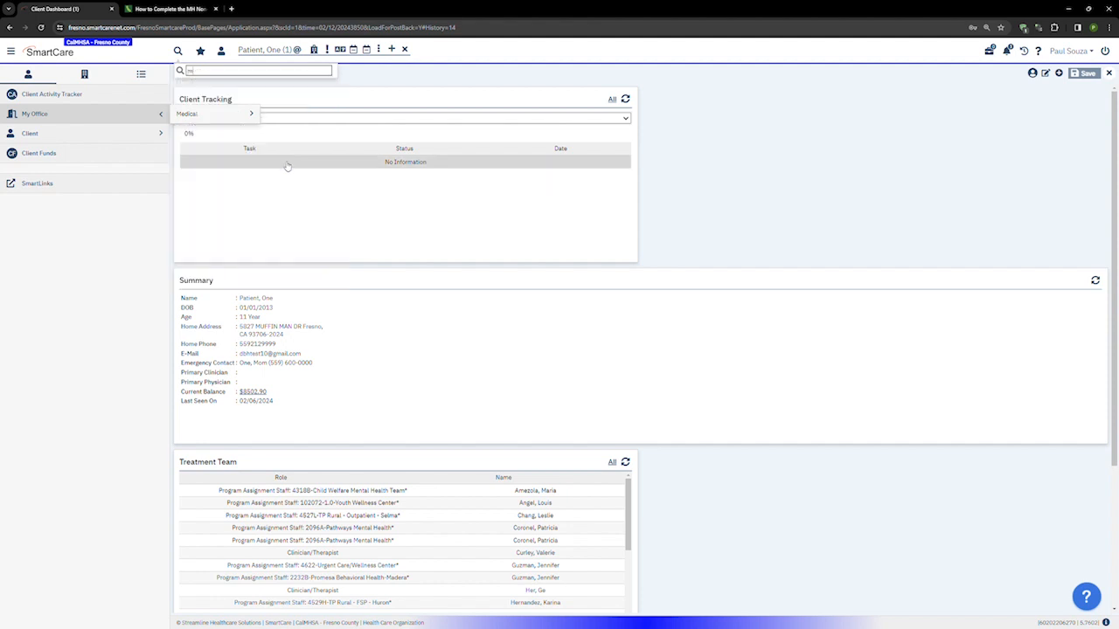
type("h non")
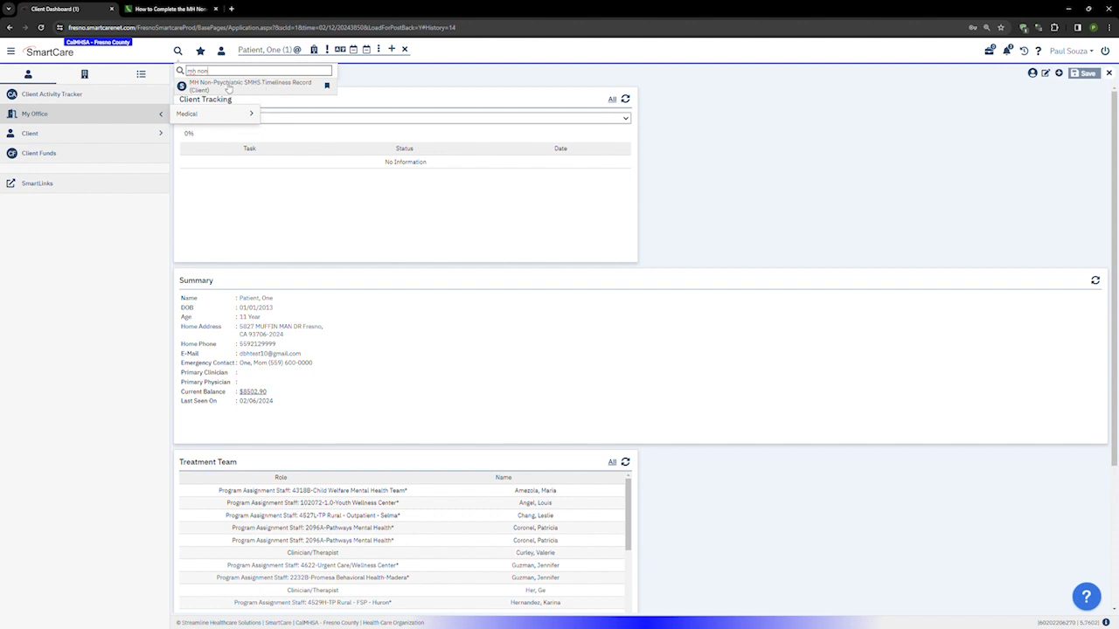
left_click(251, 85)
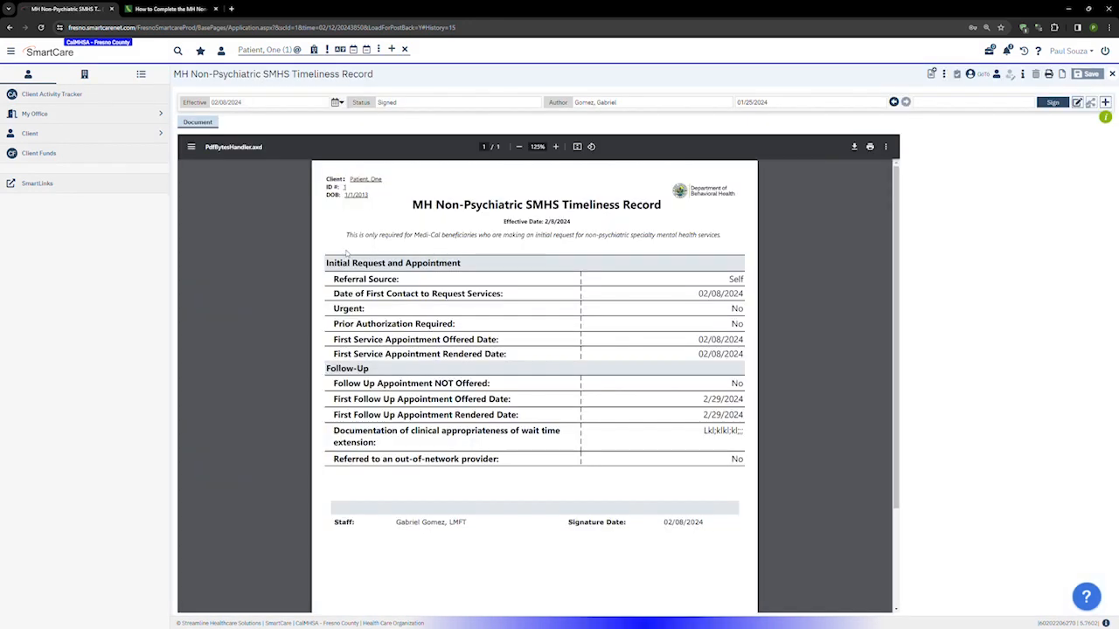
mouse_move(568, 250)
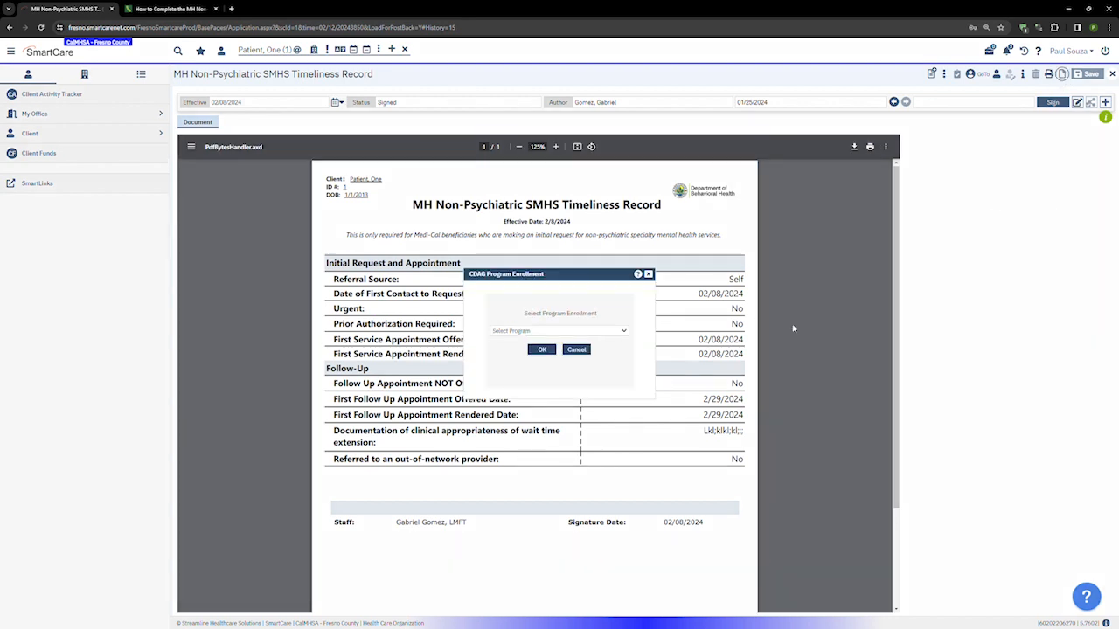
mouse_move(526, 324)
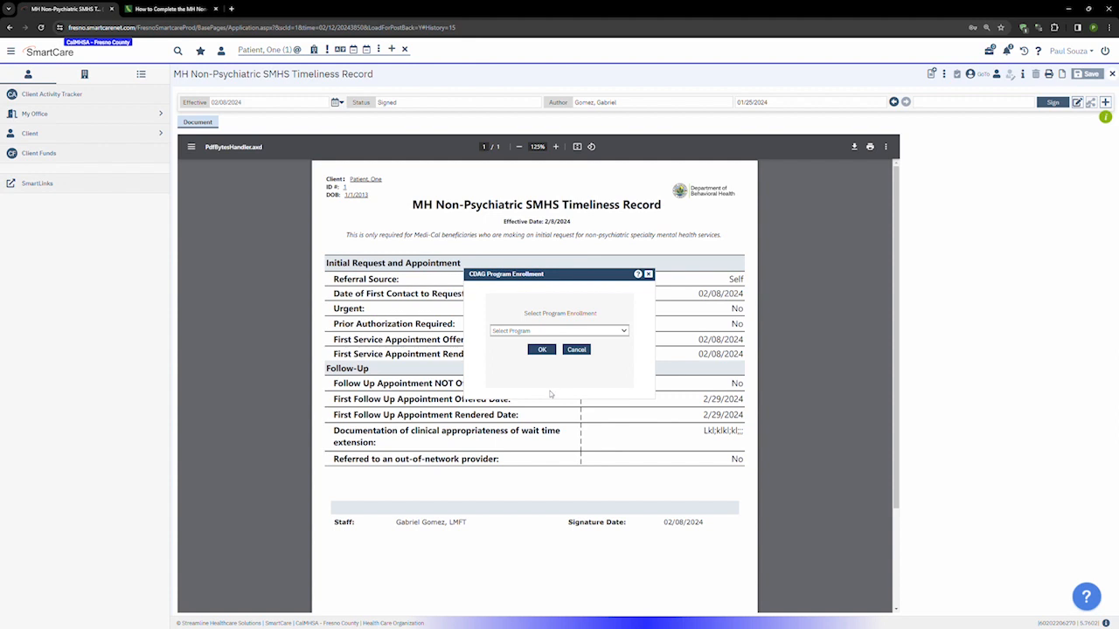
Step: Dismiss the CDAG Program Enrollment prompt for the new timeliness record
left_click(541, 350)
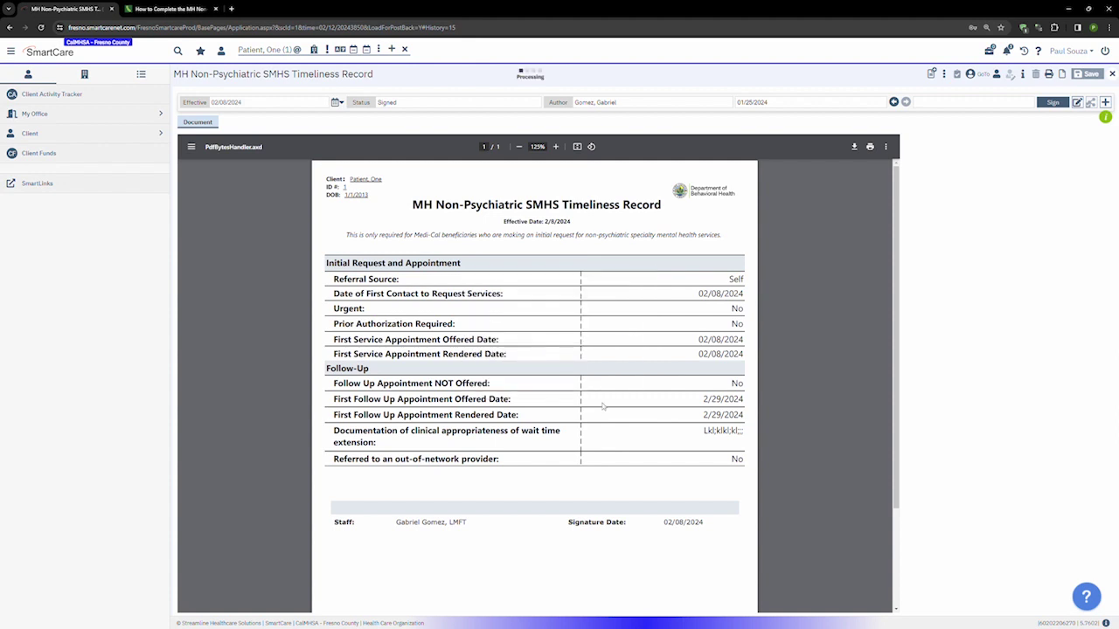
Step: Let the blank Timeliness Record form load with status New
left_click(1105, 102)
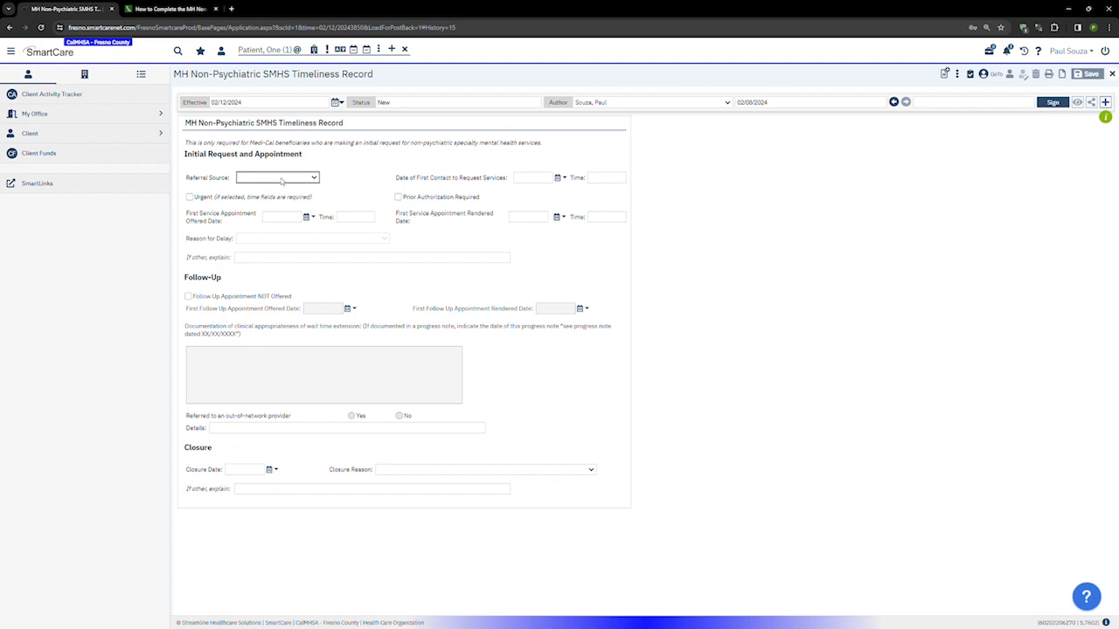
mouse_move(254, 202)
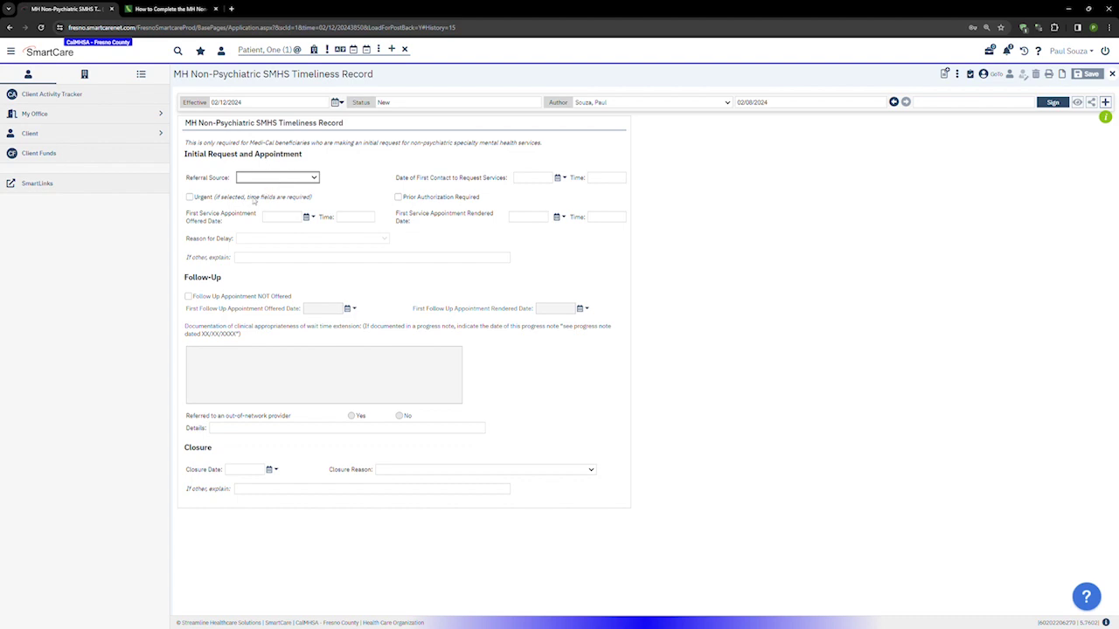
Step: Set Referral Source to Self and first contact to 01/01/2024 at 9:00 am
left_click(277, 178)
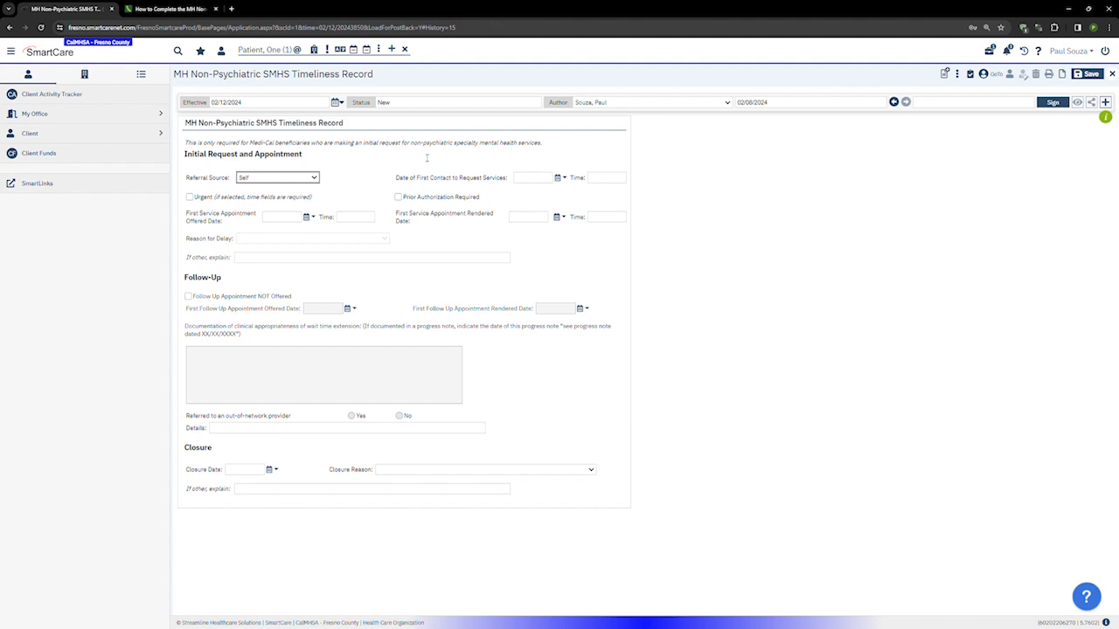
mouse_move(484, 182)
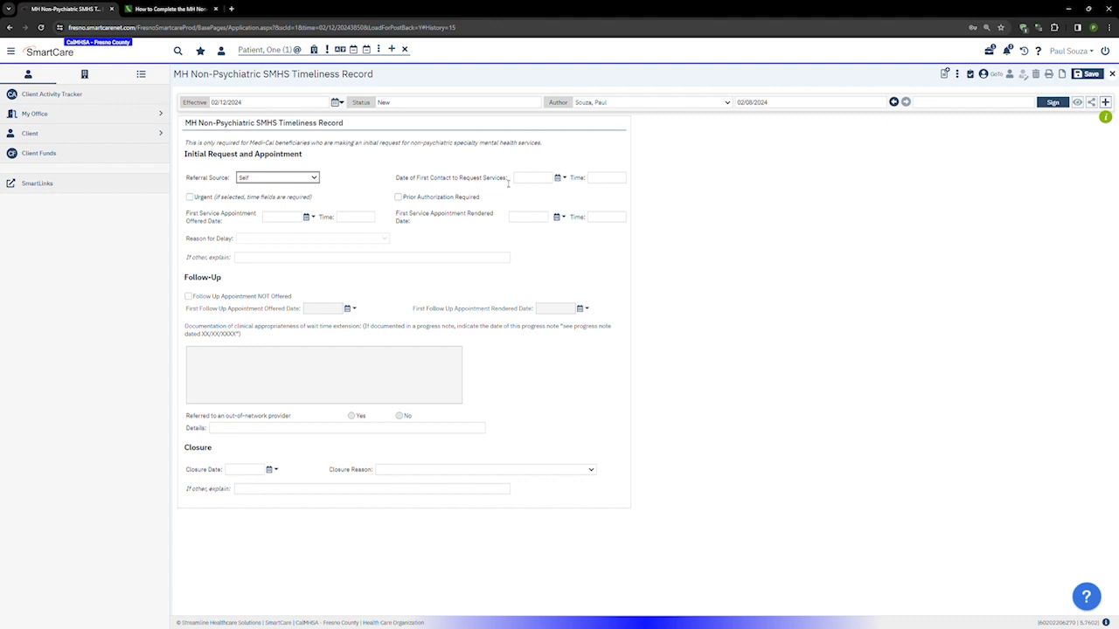
left_click(533, 178)
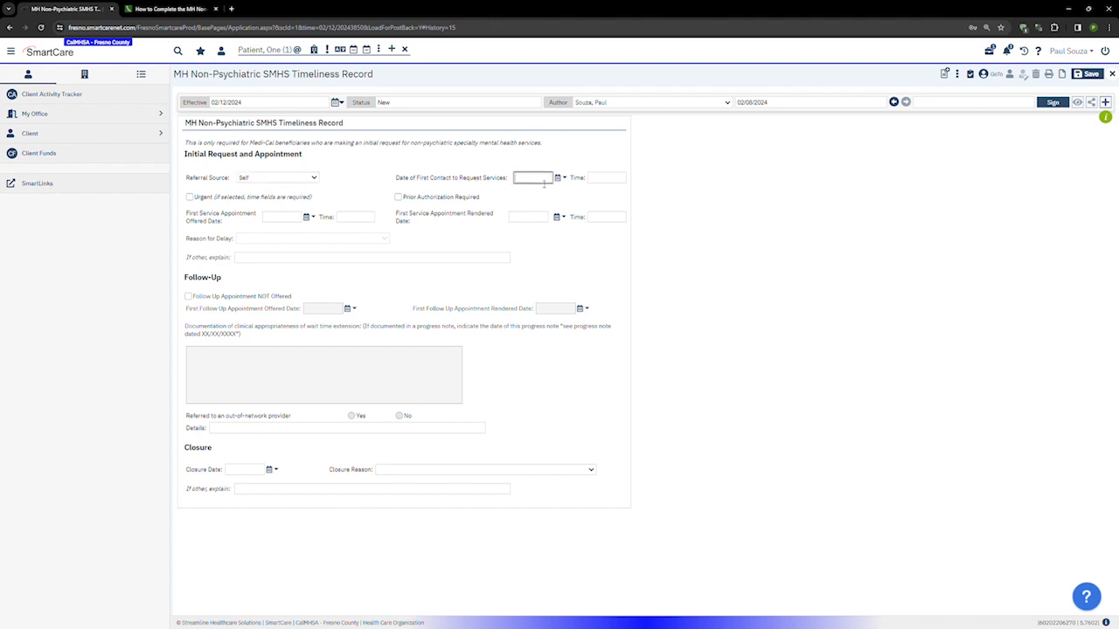
type("1/1/")
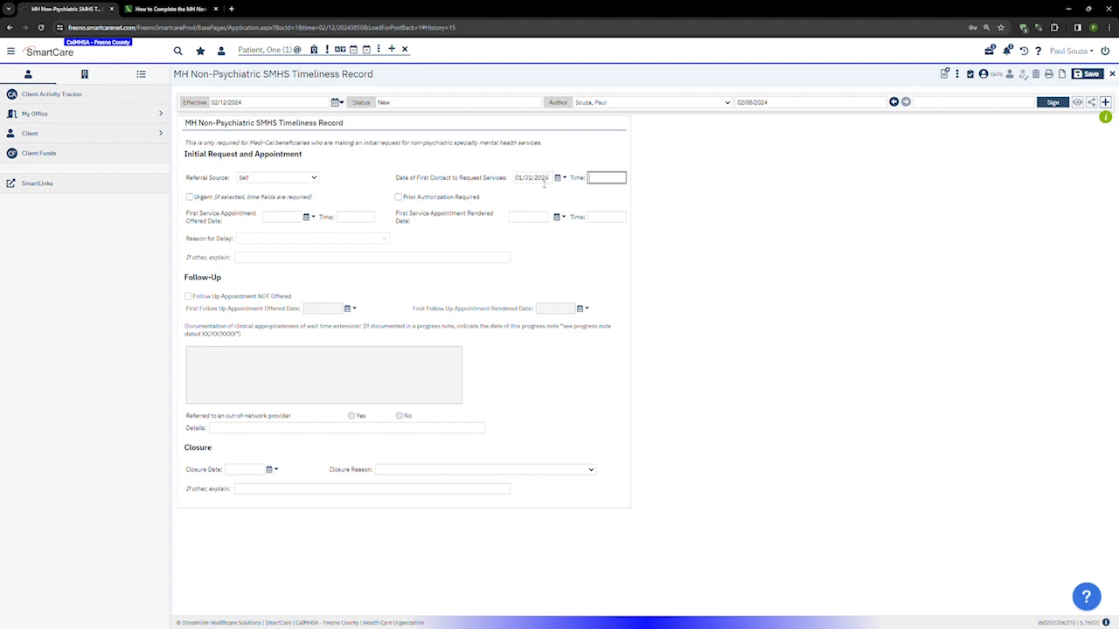
type("9:0")
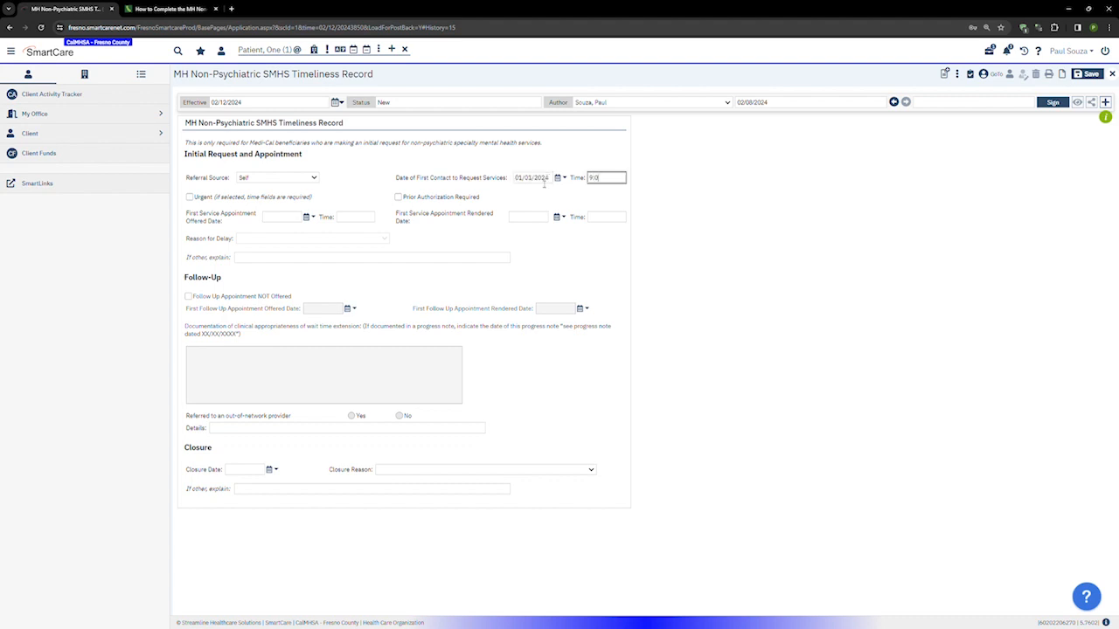
type(":00 am")
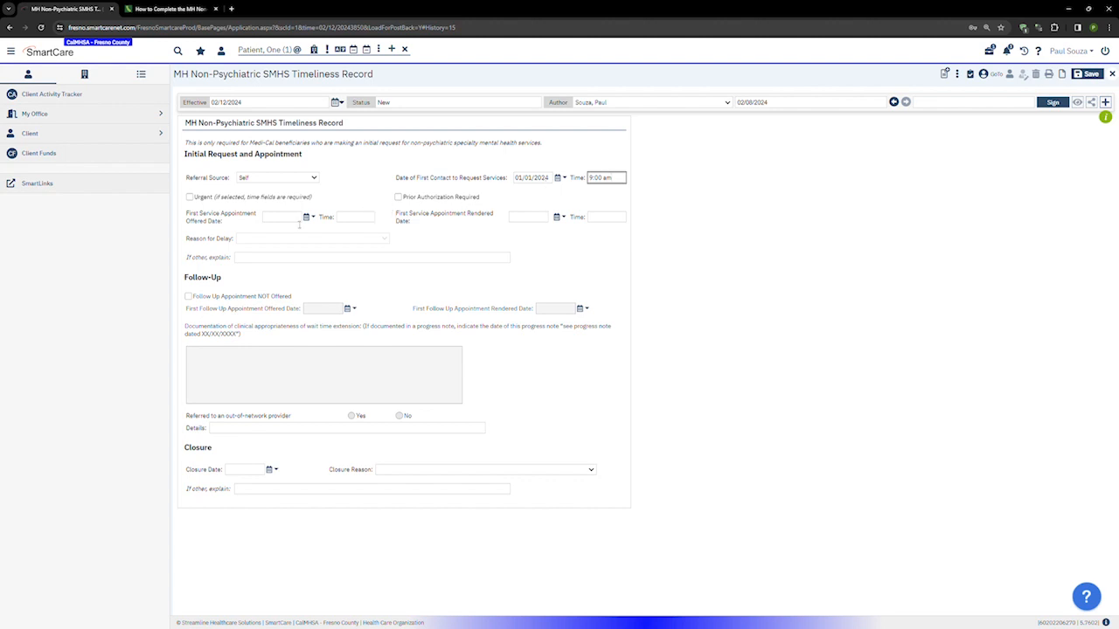
mouse_move(294, 221)
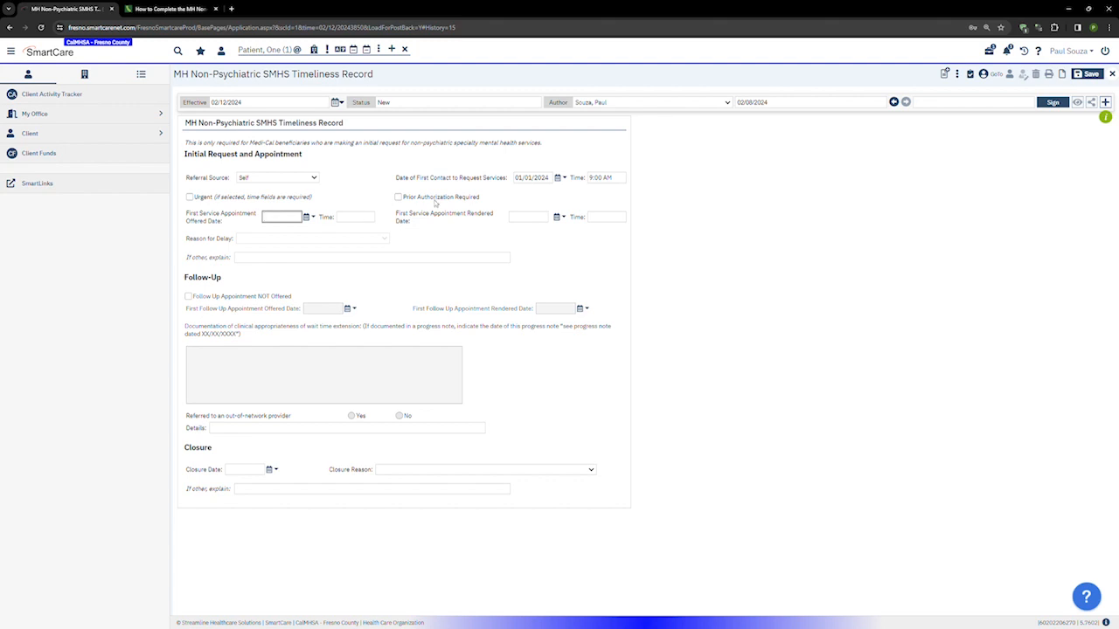
mouse_move(316, 216)
type("01/10/2024")
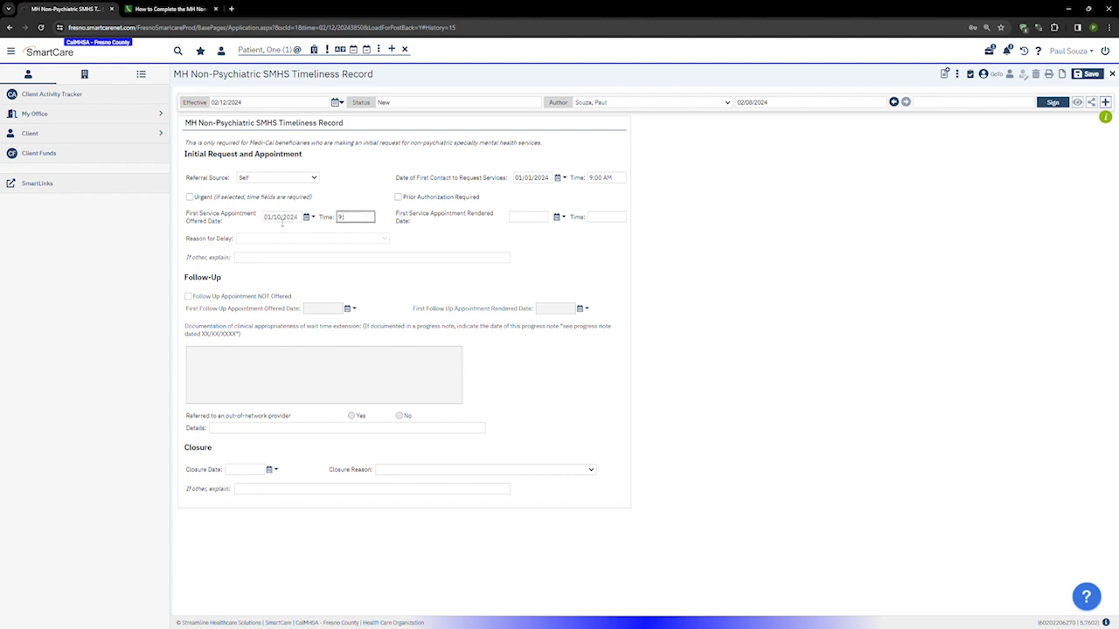
Step: Enter 9:00 am as the first service appointment offered time for 01/10/2024
type("9:00 am")
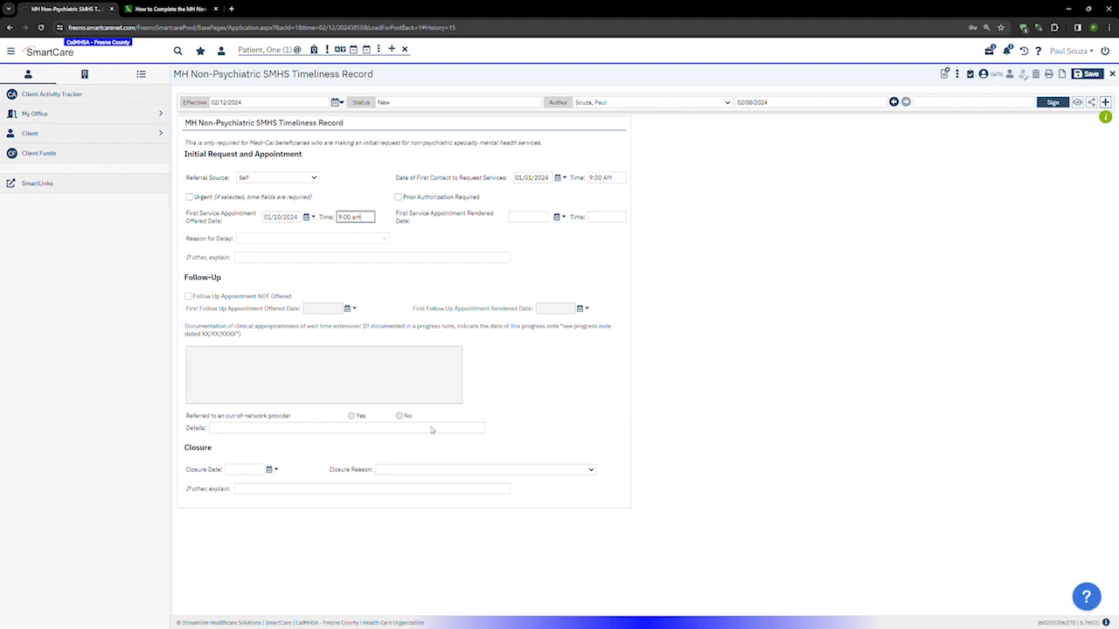
mouse_move(464, 428)
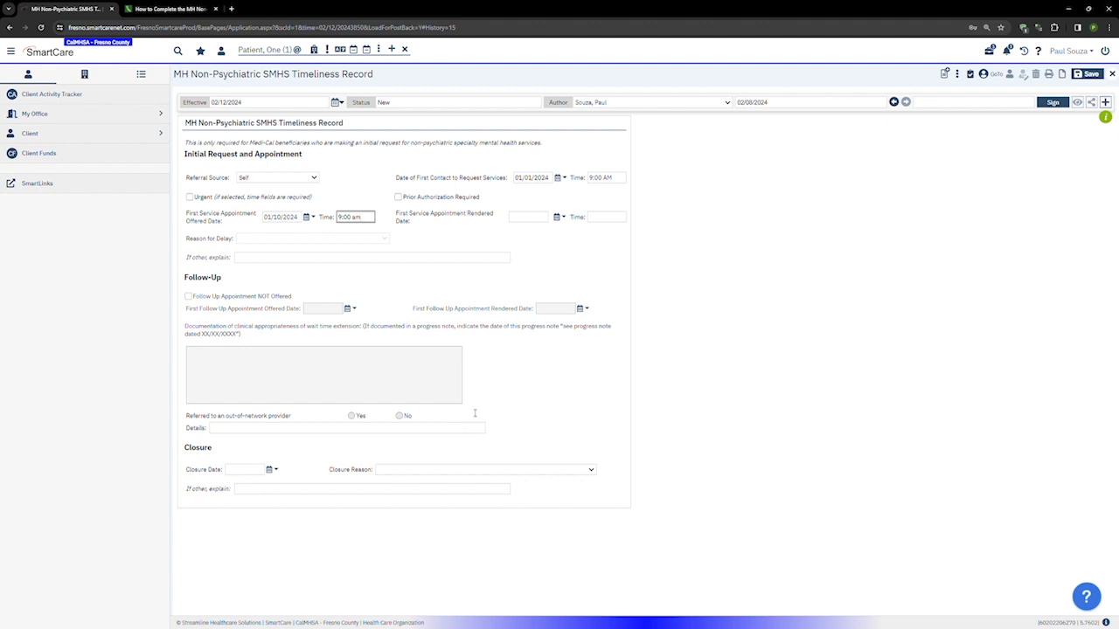
mouse_move(258, 259)
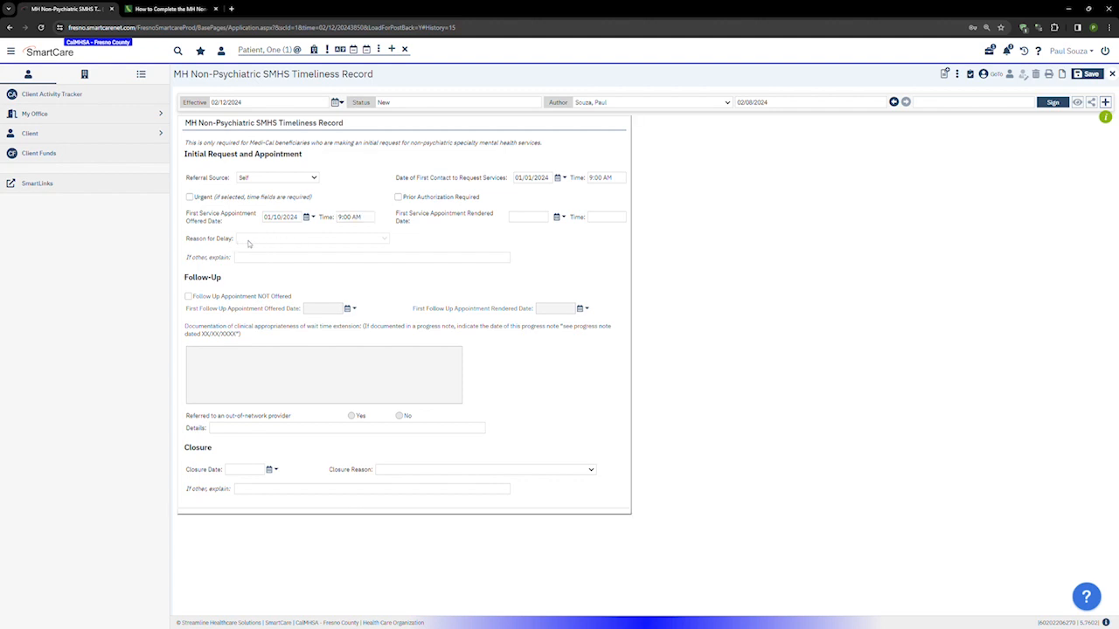
mouse_move(301, 237)
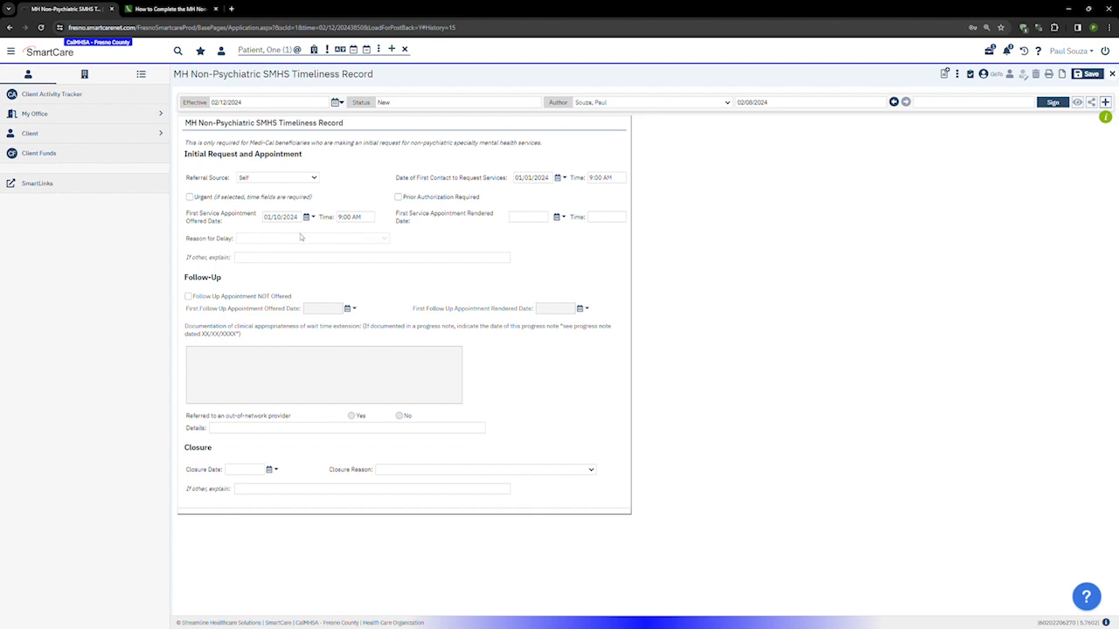
mouse_move(464, 190)
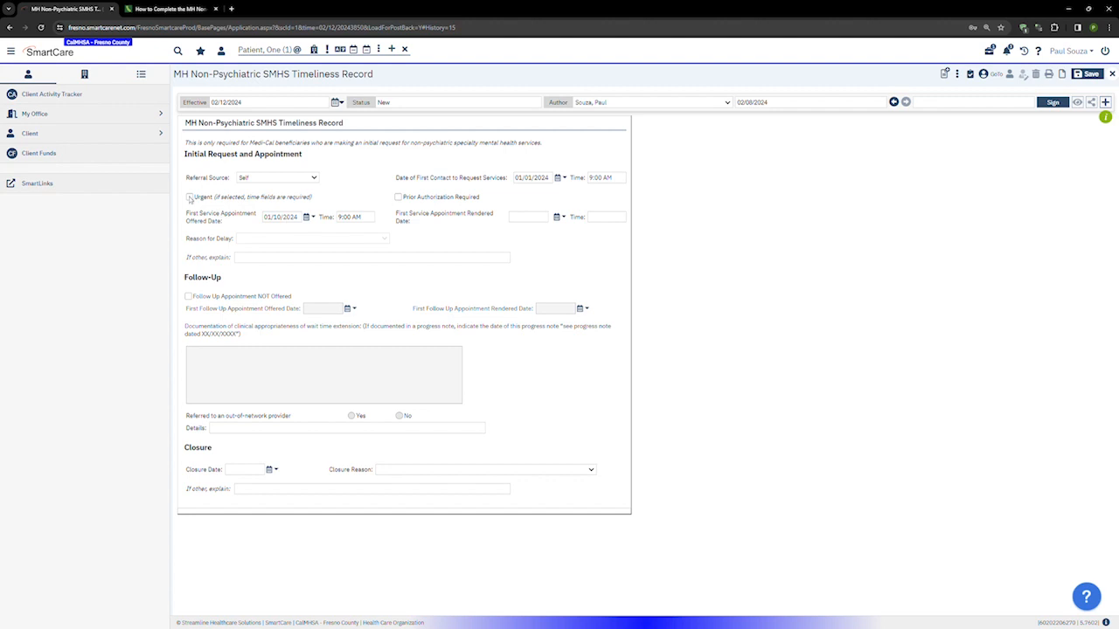
Step: Leave Urgent unchecked and set Reason for Delay to 'No available provider'
left_click(189, 197)
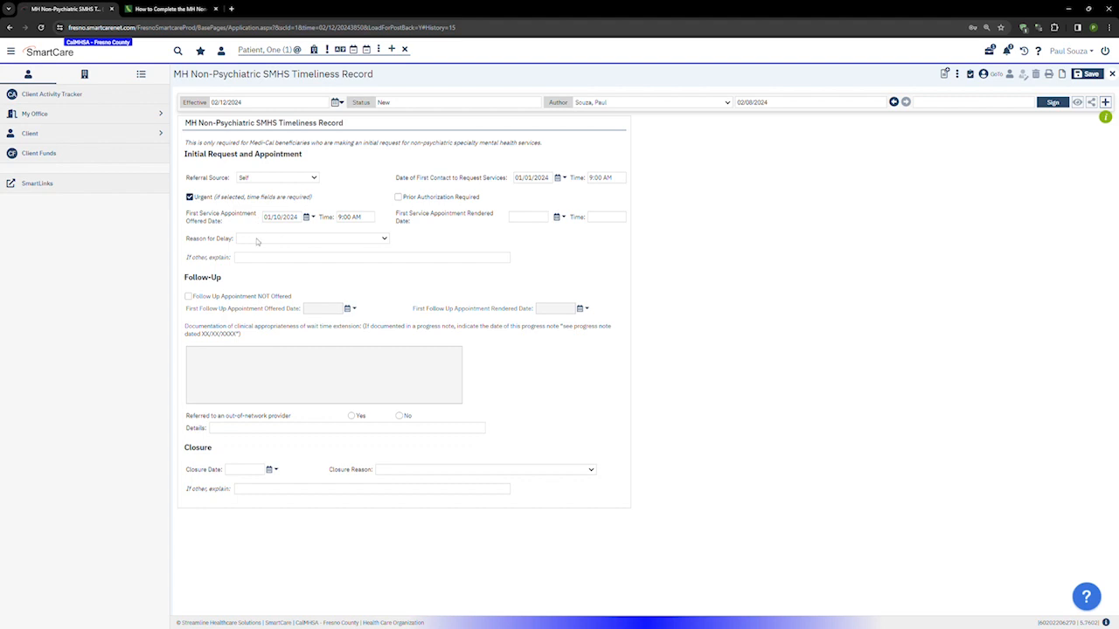
left_click(310, 238)
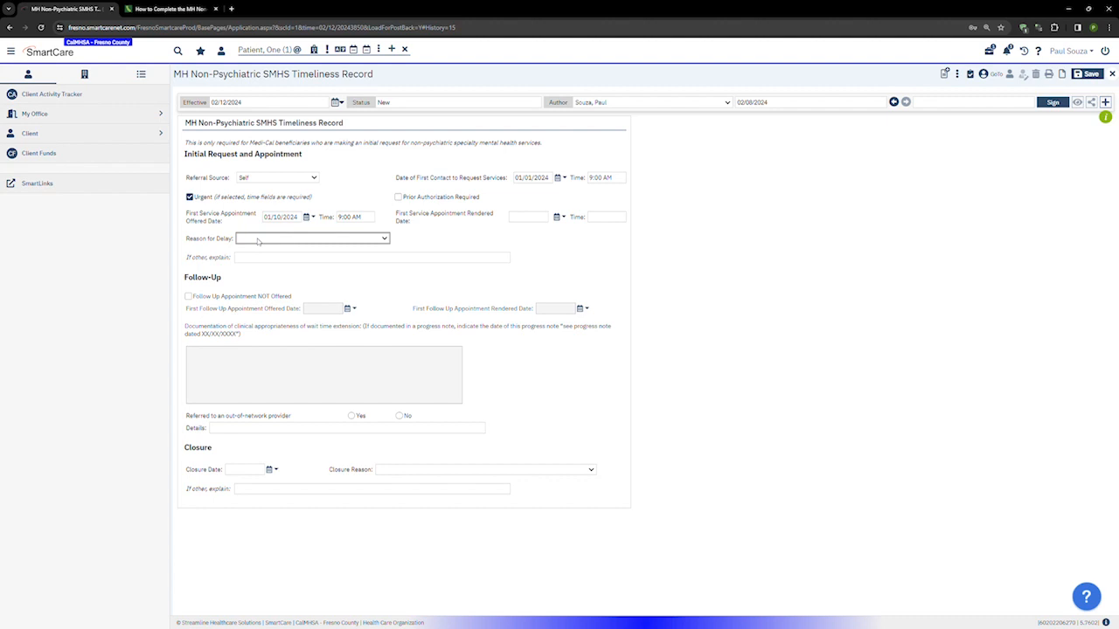
mouse_move(259, 243)
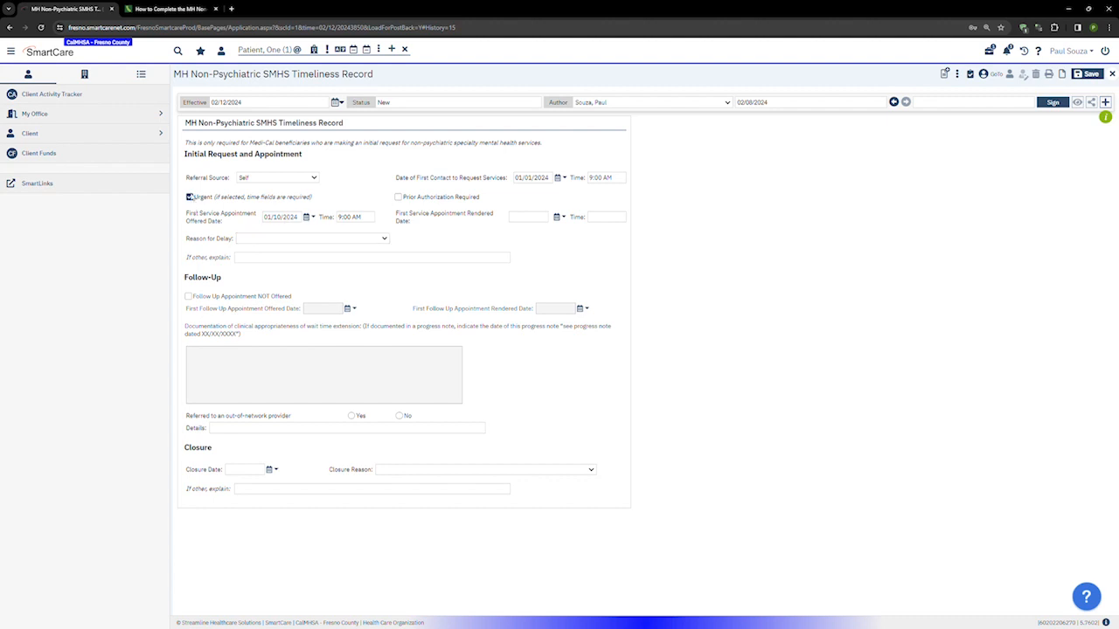
left_click(189, 197)
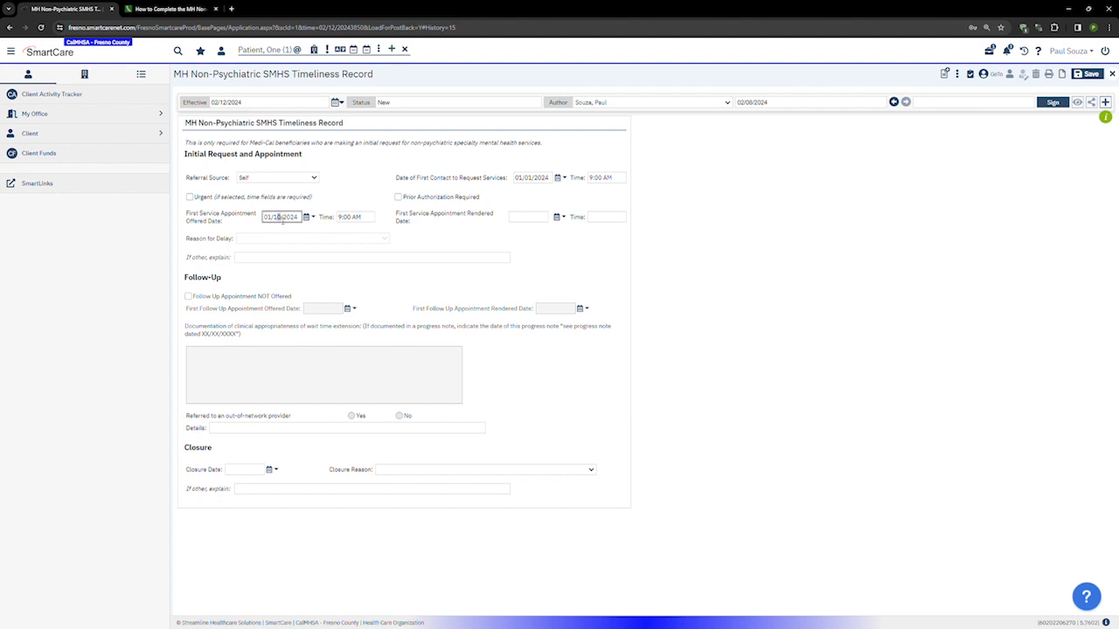
mouse_move(284, 246)
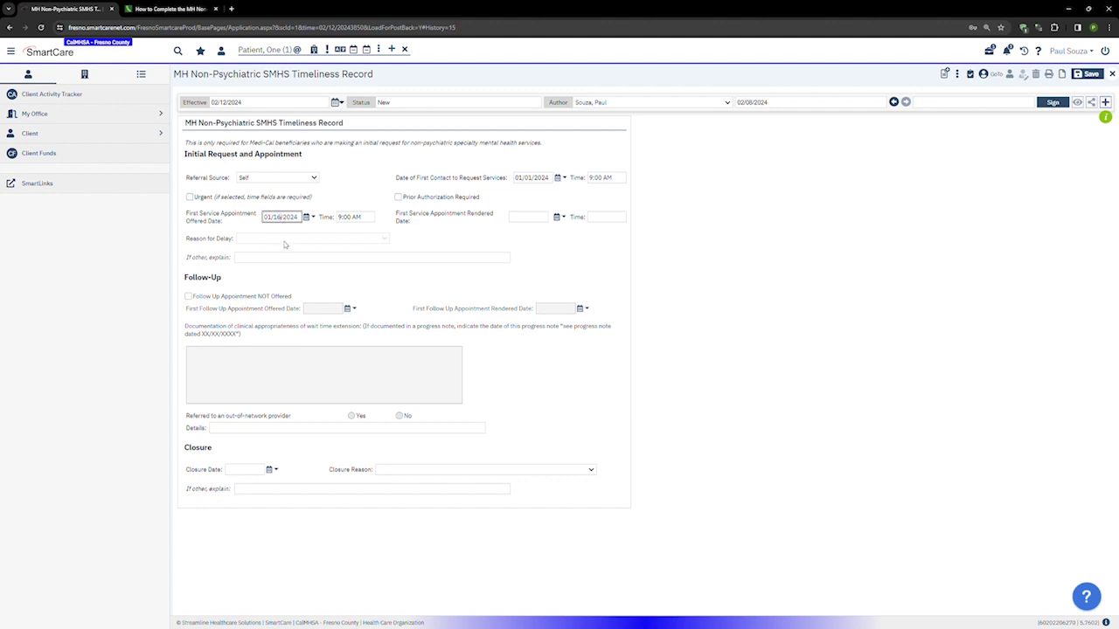
left_click(310, 239)
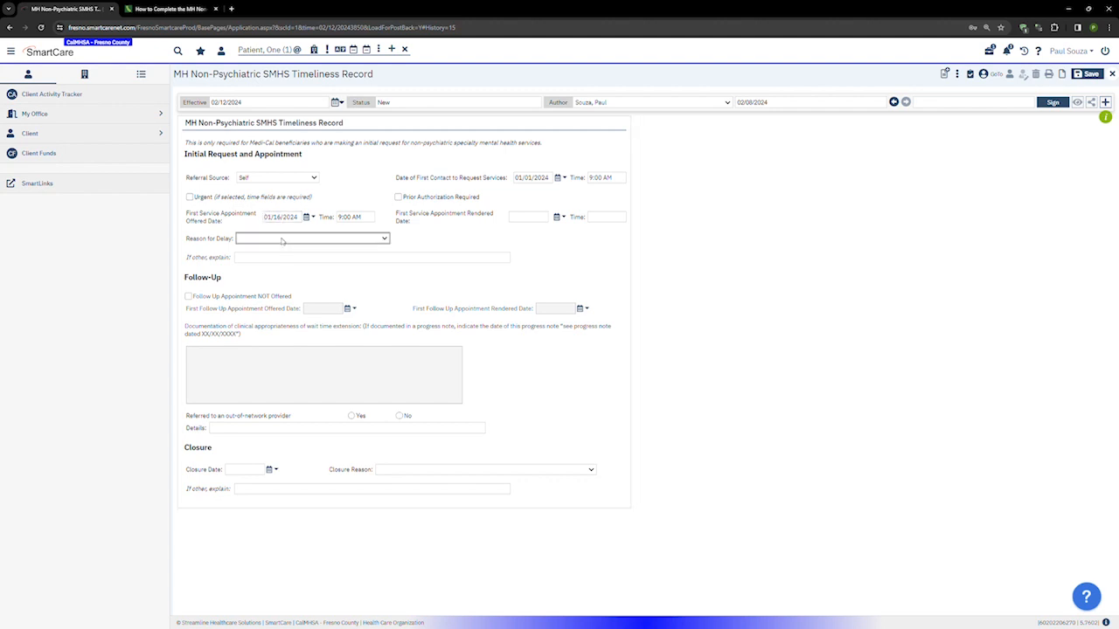
mouse_move(320, 250)
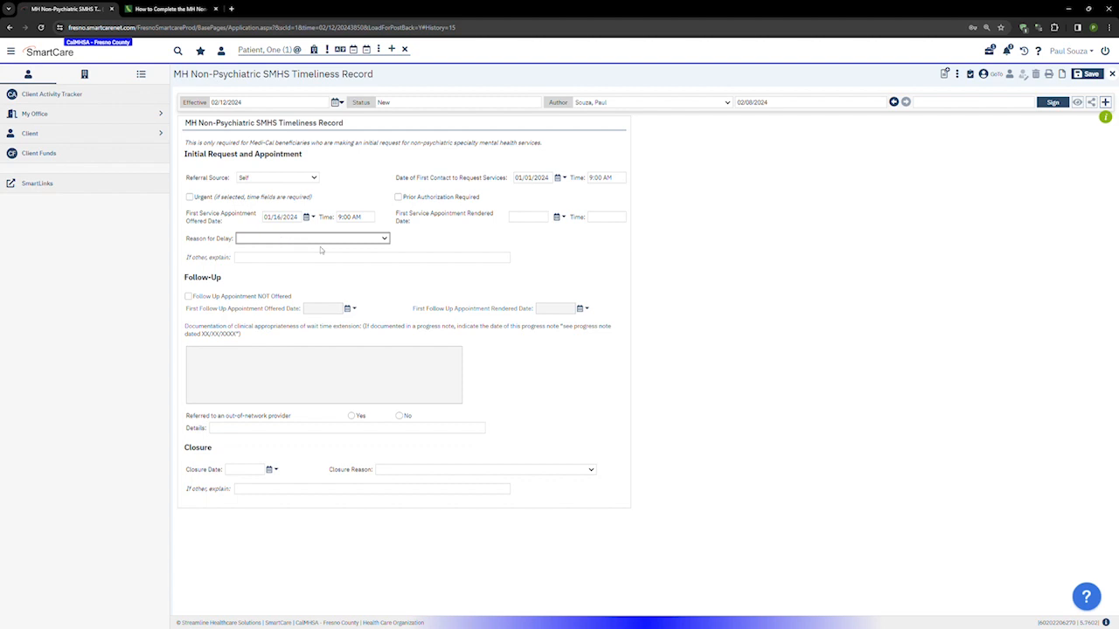
mouse_move(311, 278)
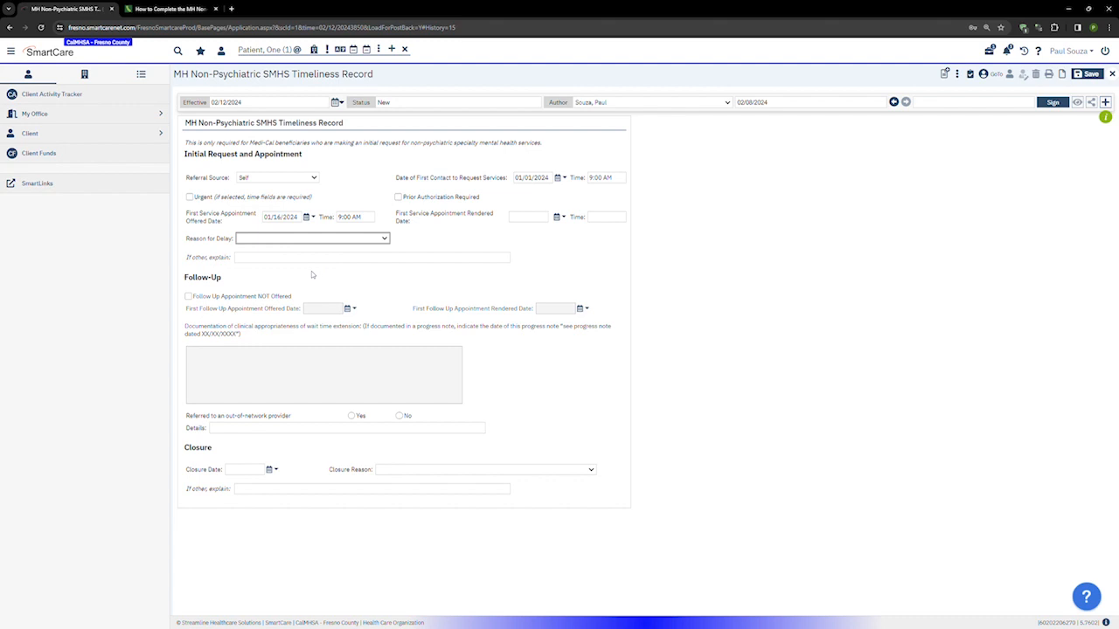
left_click(312, 238)
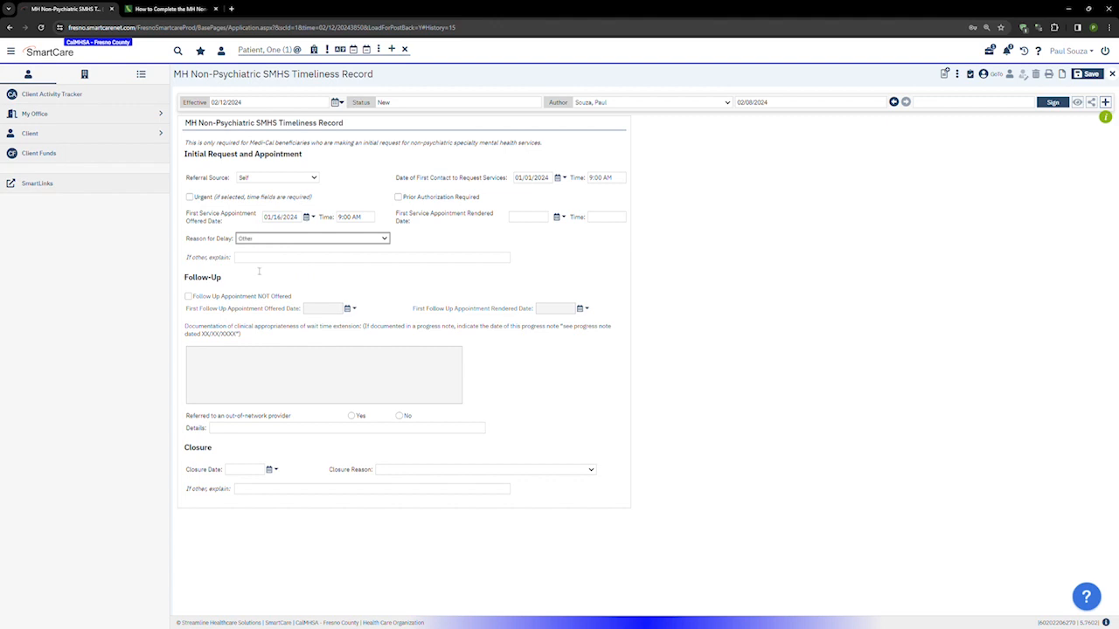
left_click(371, 257)
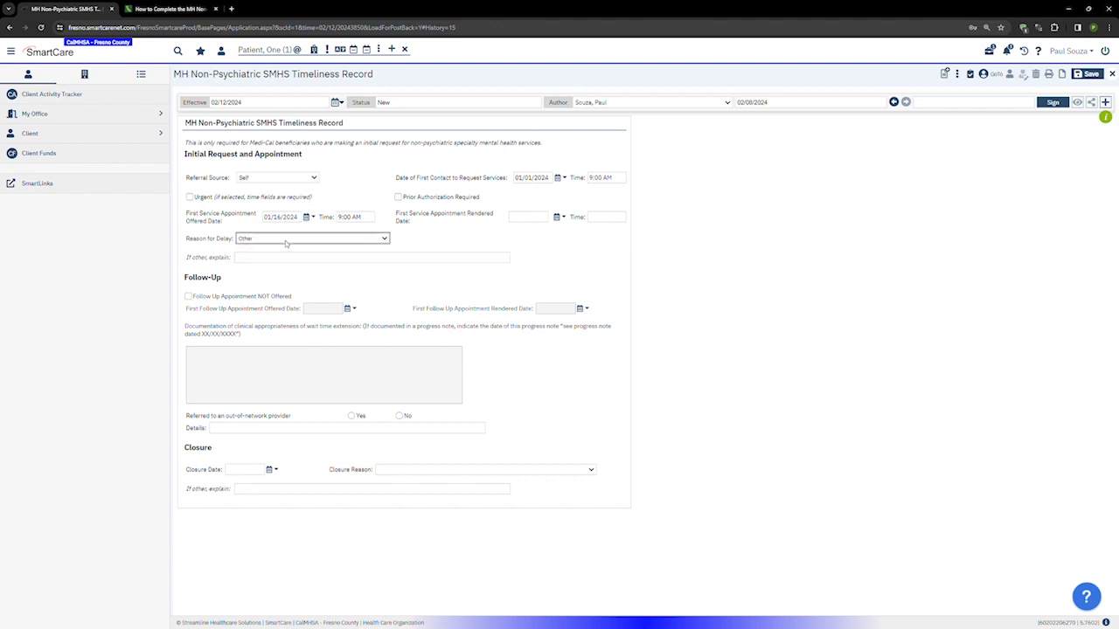
mouse_move(278, 281)
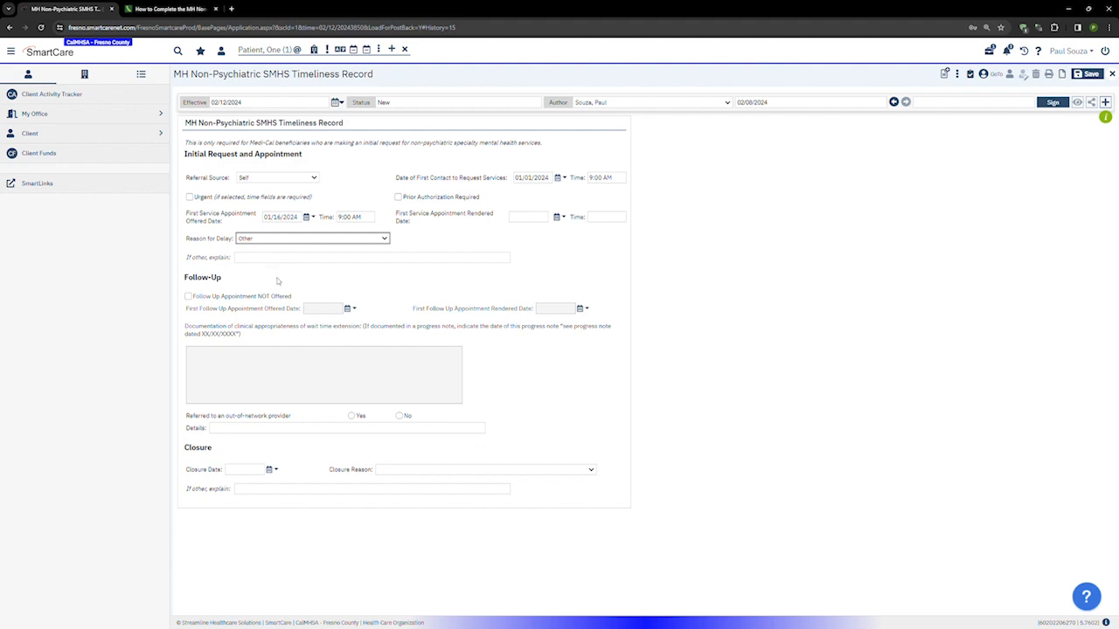
left_click(312, 238)
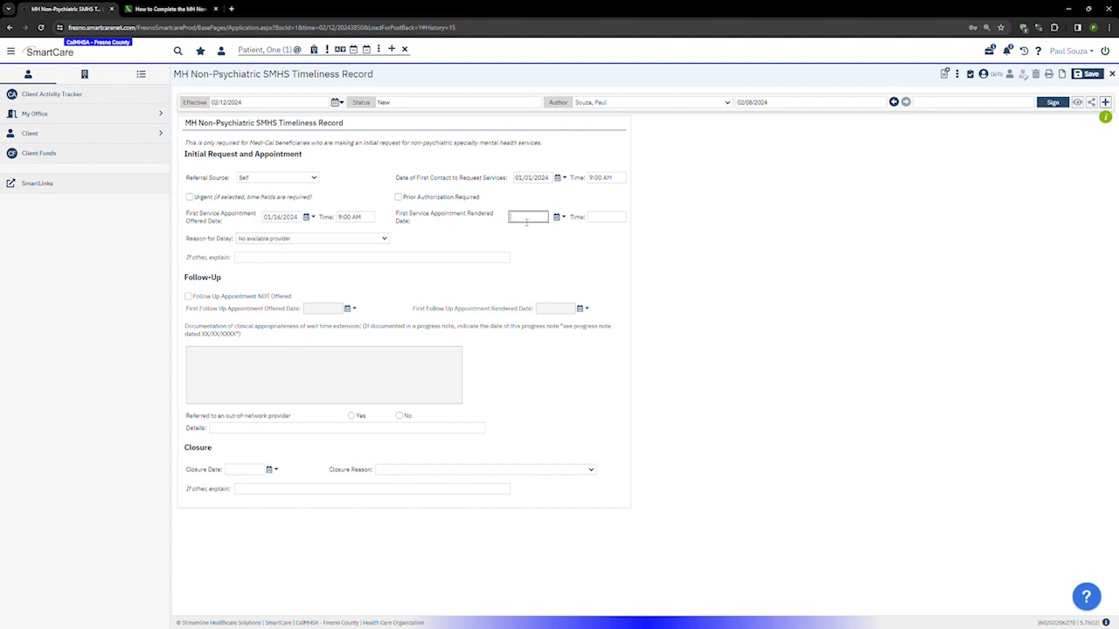
Step: Enter the first appointment rendered as 01/20/2024 at 10:00
type("1/2")
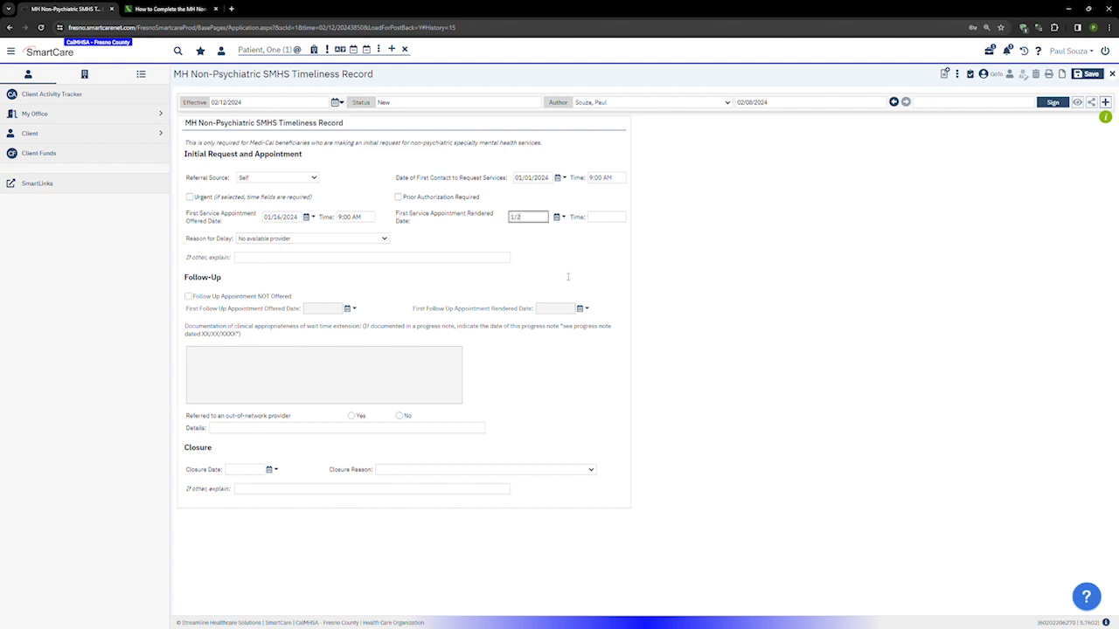
type("01/20/2024")
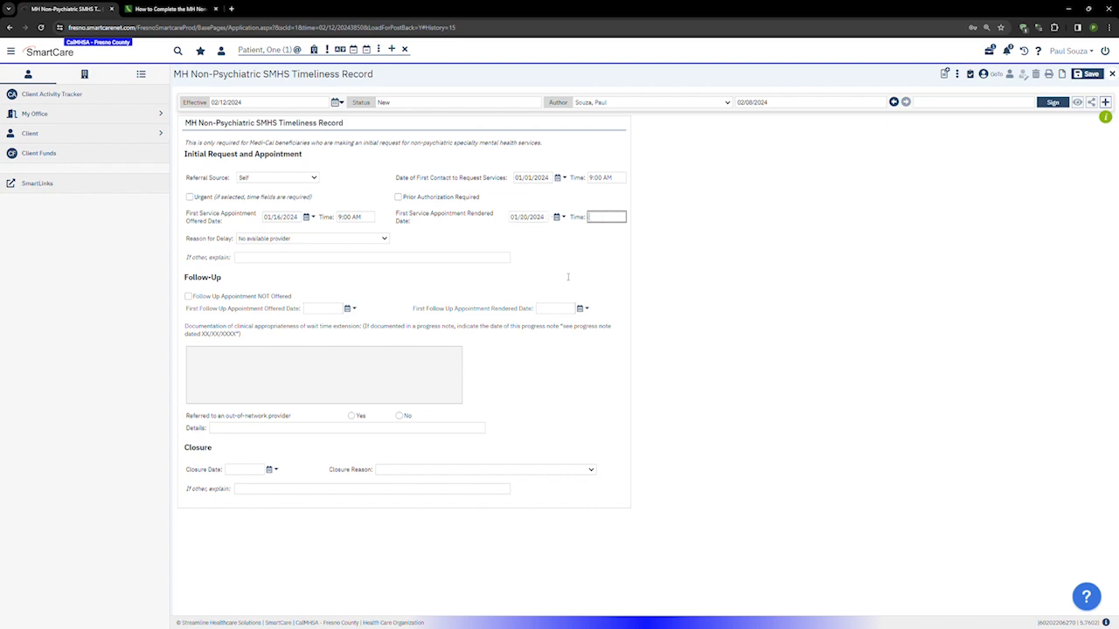
type("10:00")
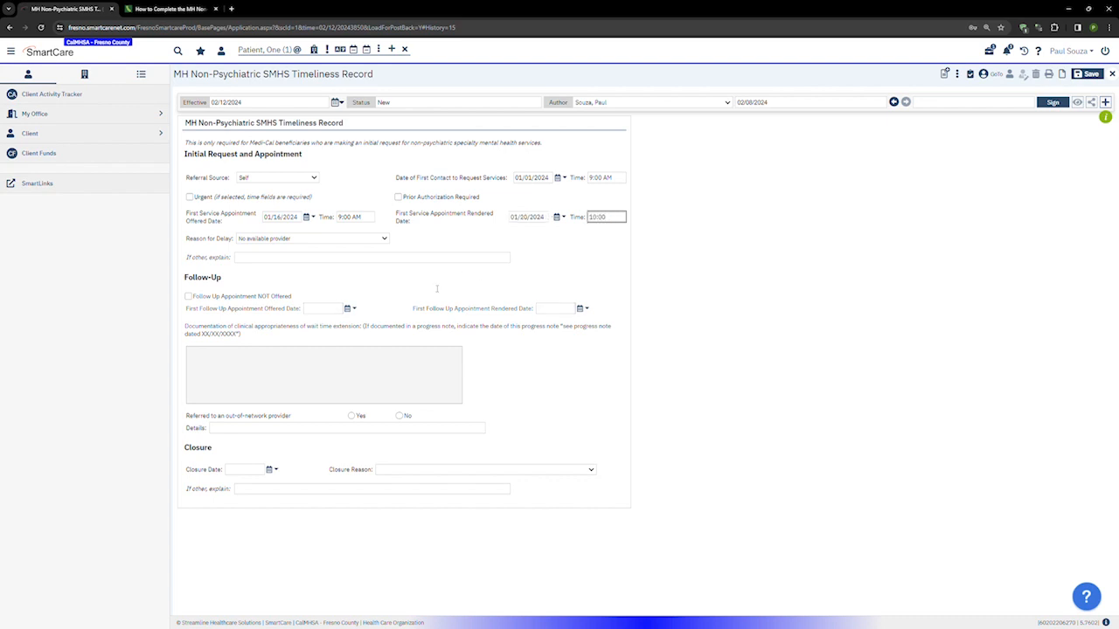
left_click(606, 216)
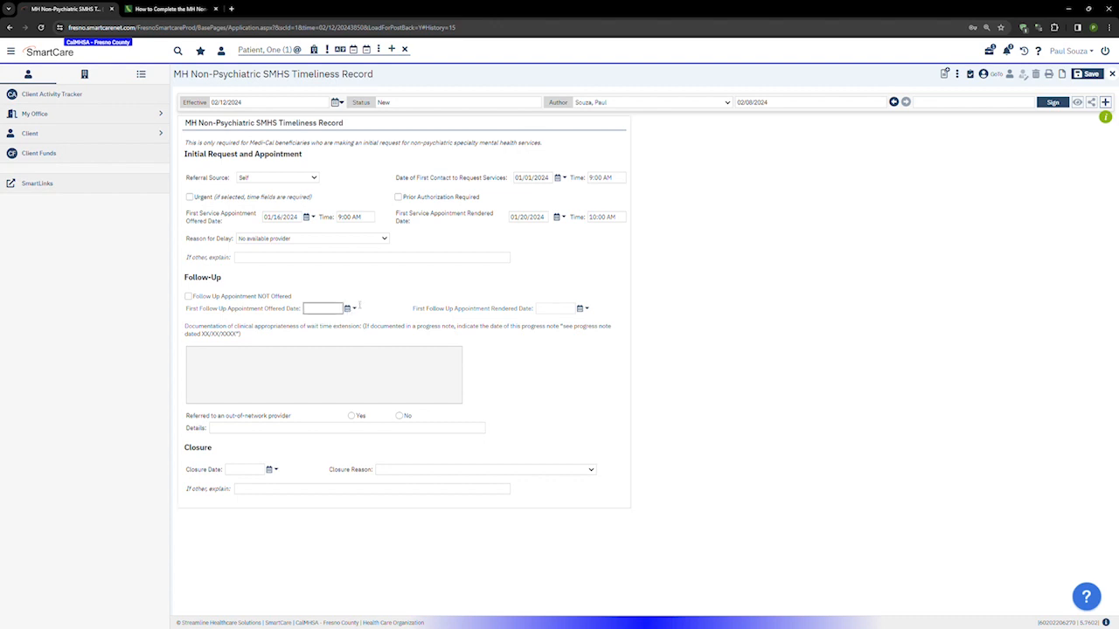
Step: Enter 1/30/24 as the First Follow Up Appointment Offered Date
type("1/")
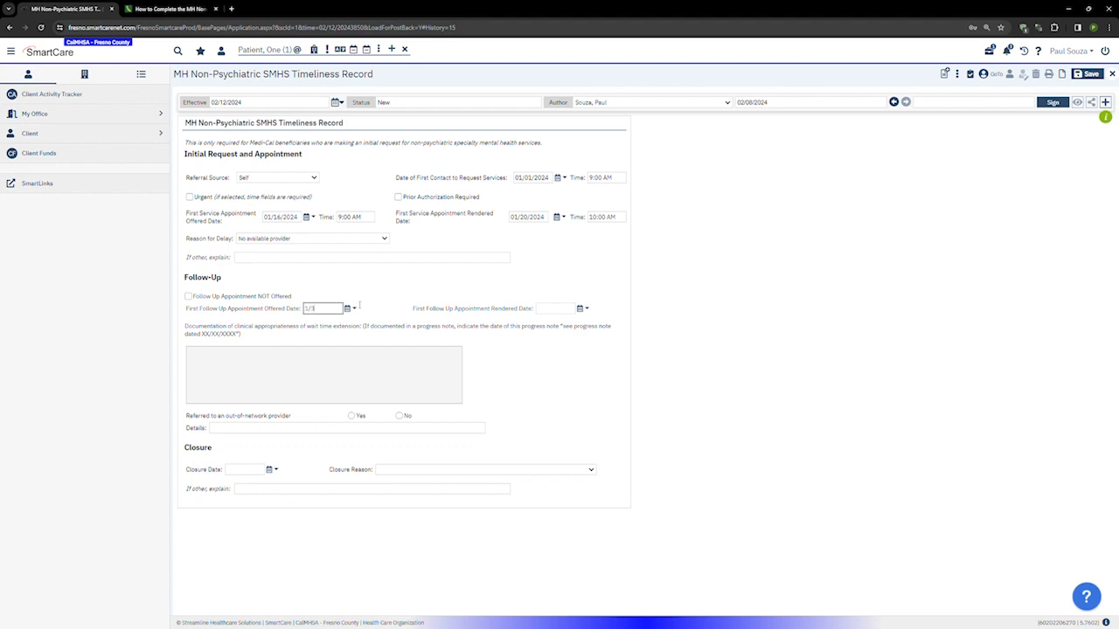
type("1/30/24")
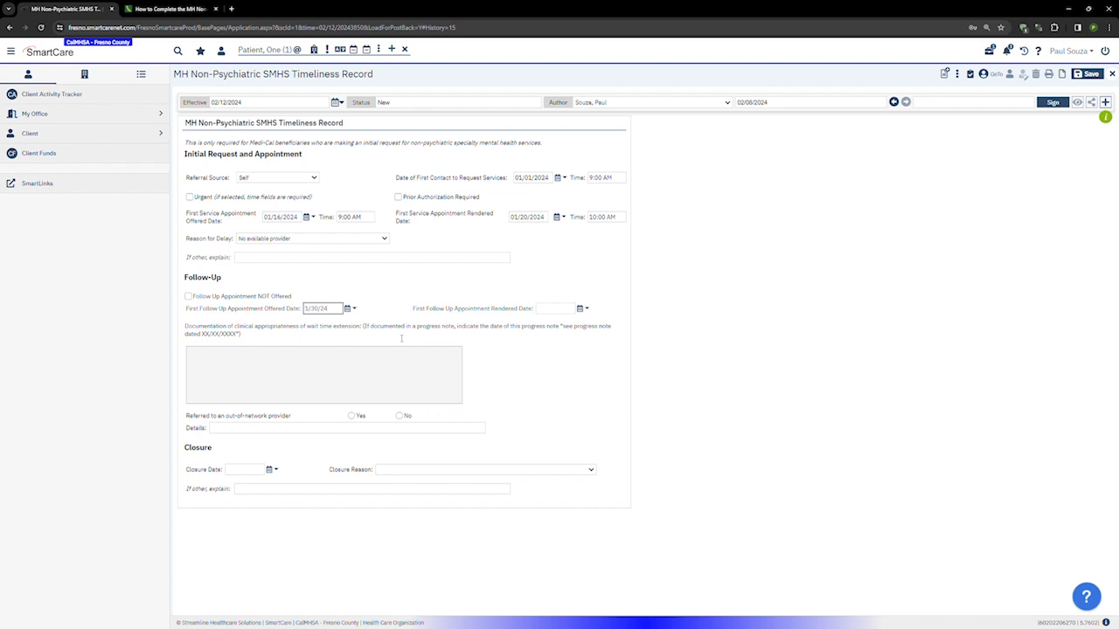
mouse_move(406, 325)
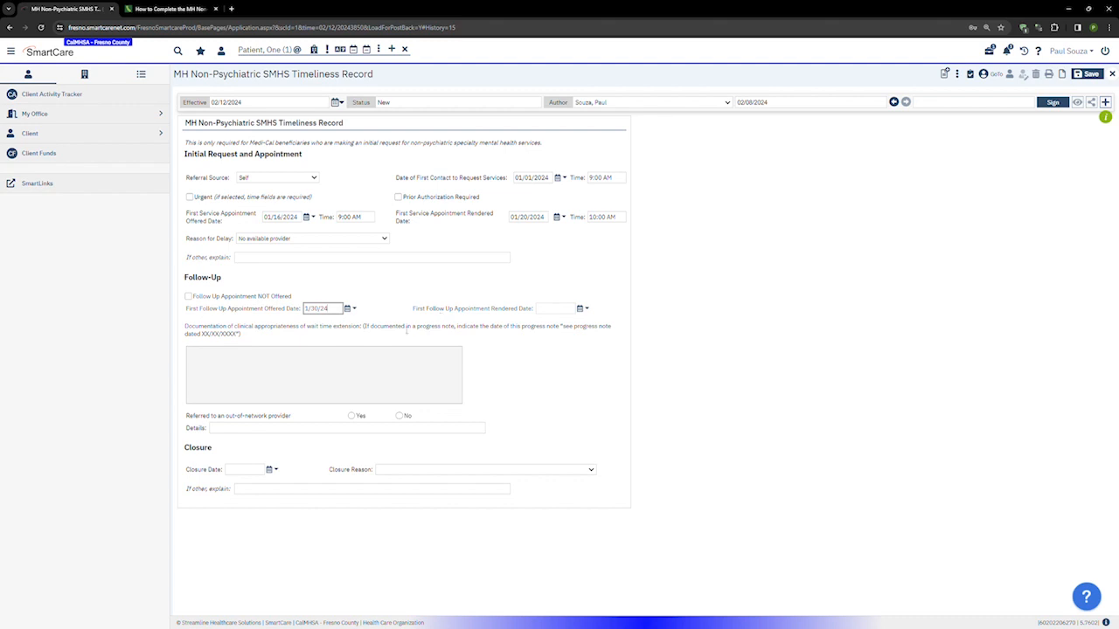
mouse_move(307, 420)
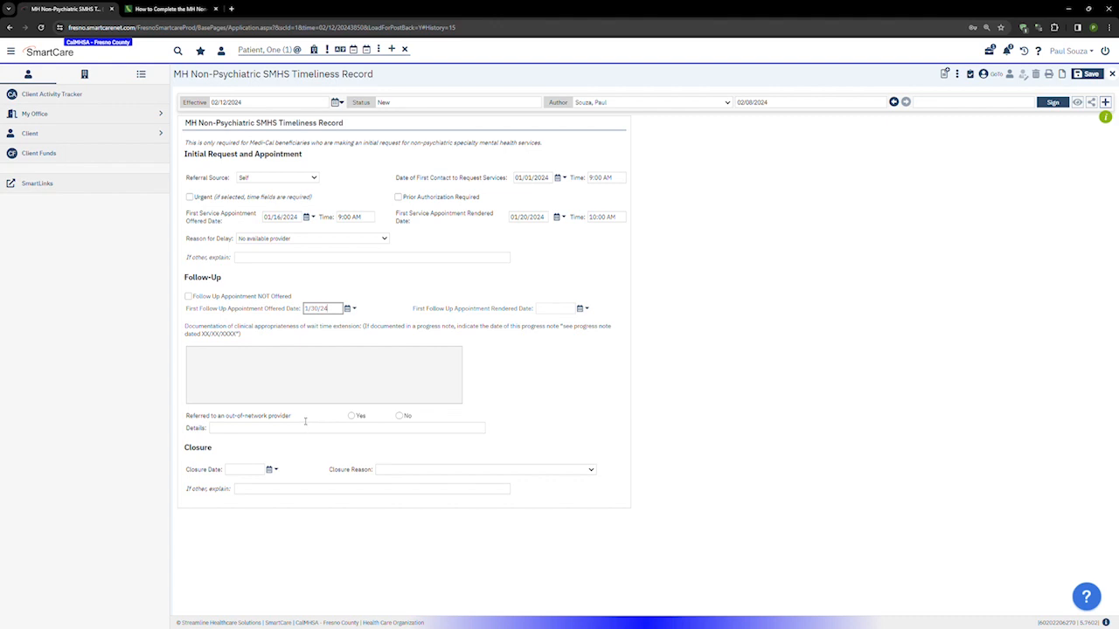
Step: Enter follow-up rendered date 02/02/2024 and save the record as In Progress
left_click(347, 427)
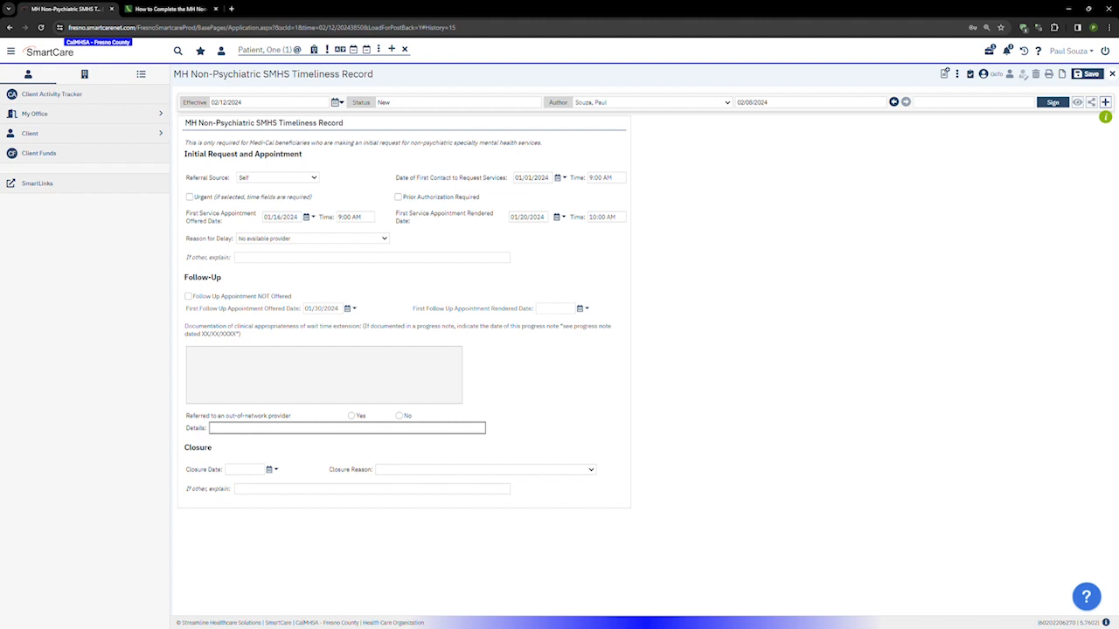
mouse_move(674, 289)
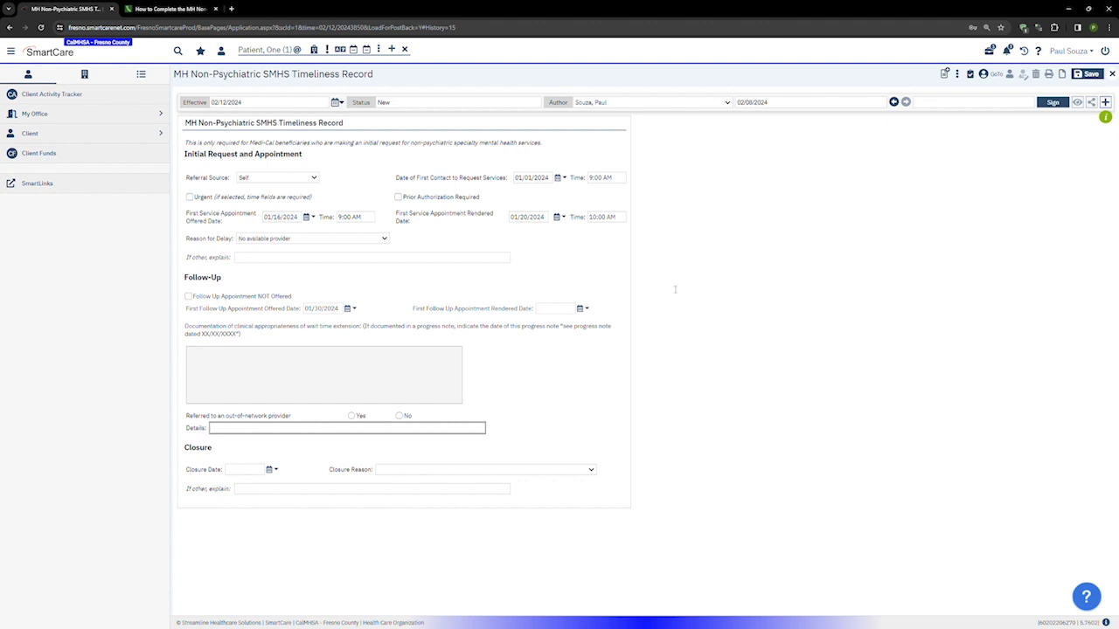
mouse_move(558, 308)
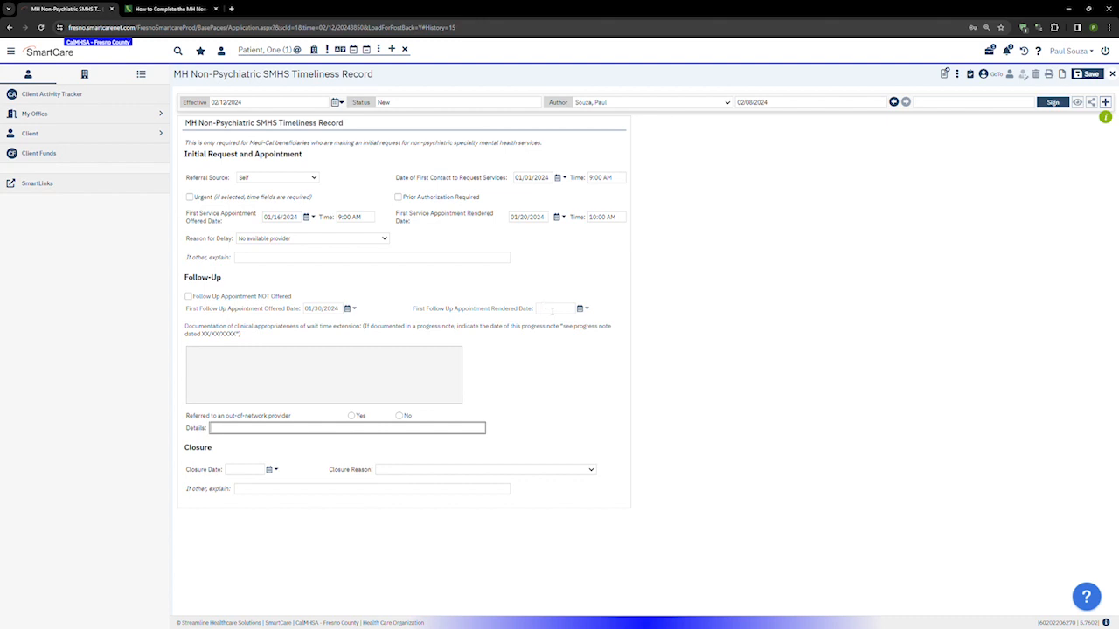
mouse_move(574, 291)
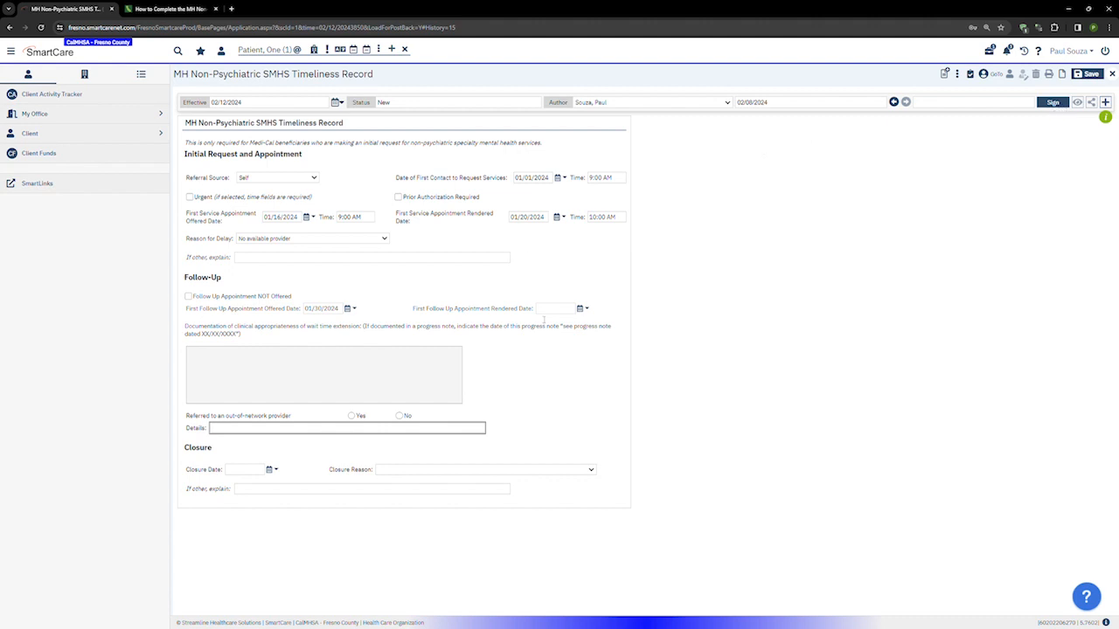
left_click(555, 307)
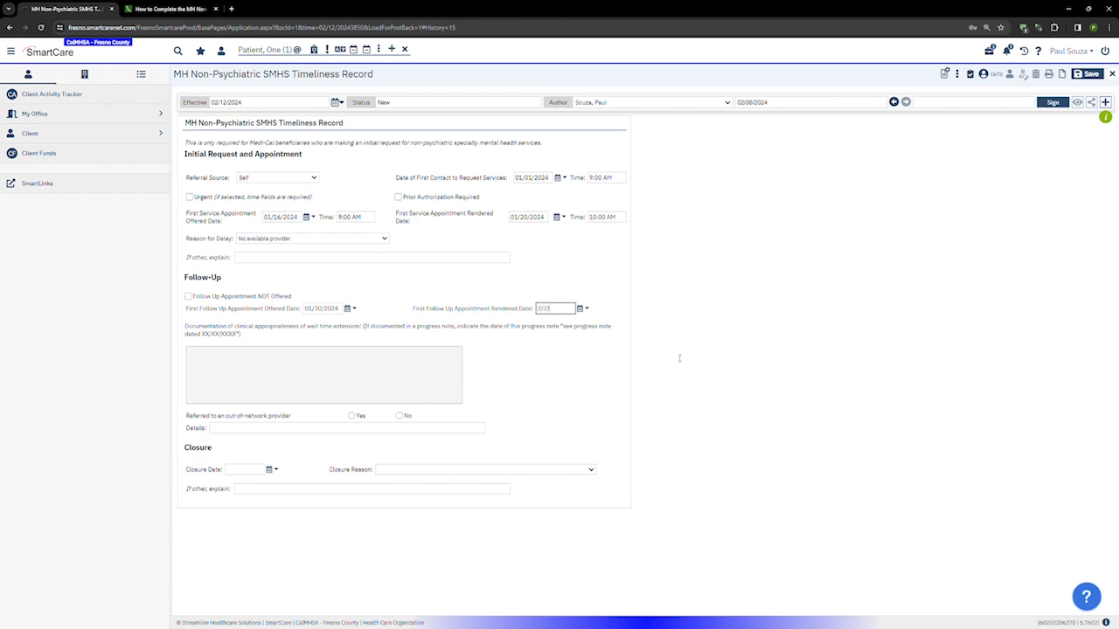
type("24")
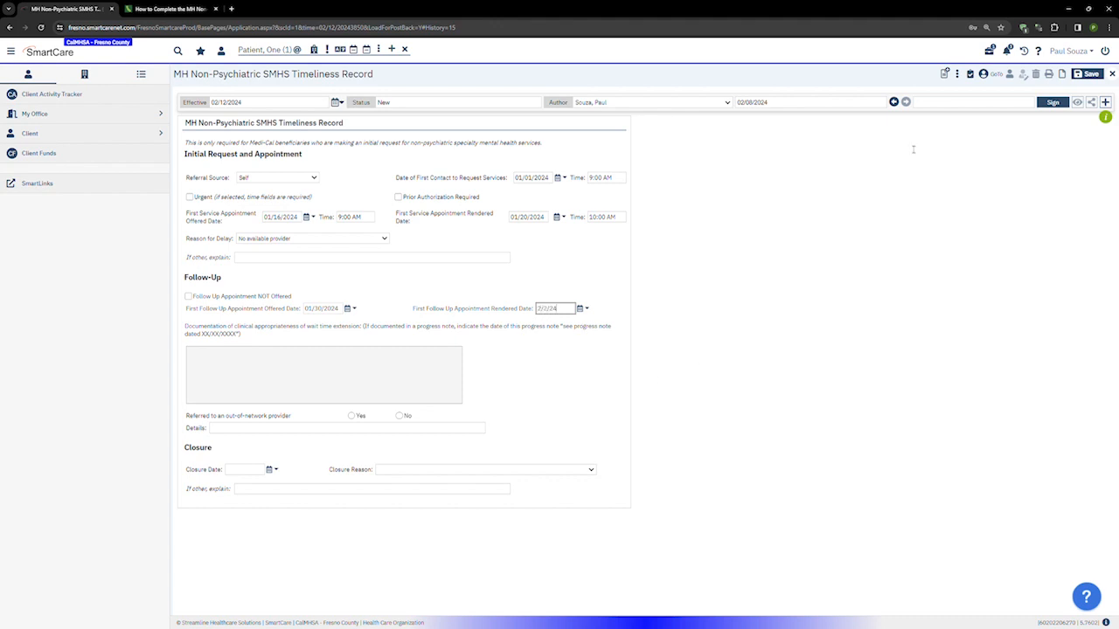
left_click(1089, 73)
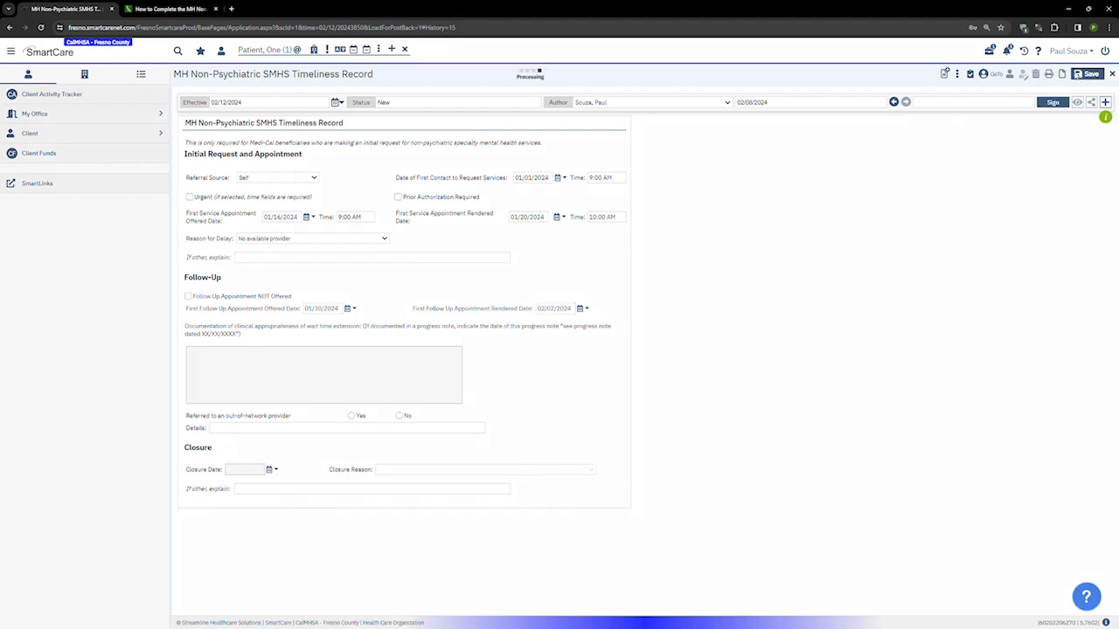
left_click(1088, 74)
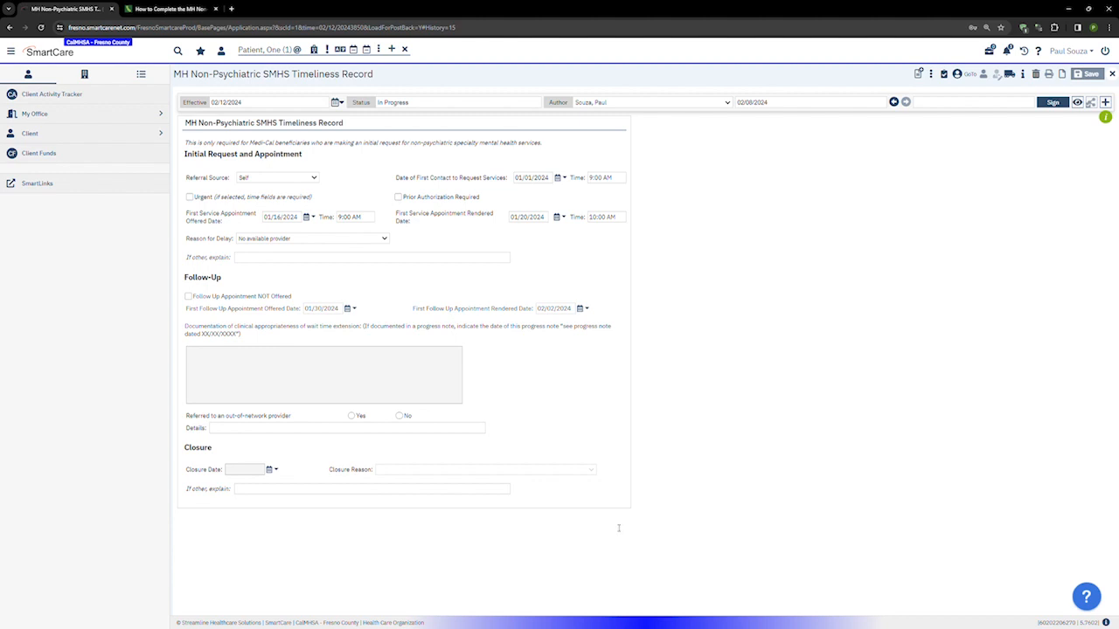
mouse_move(297, 461)
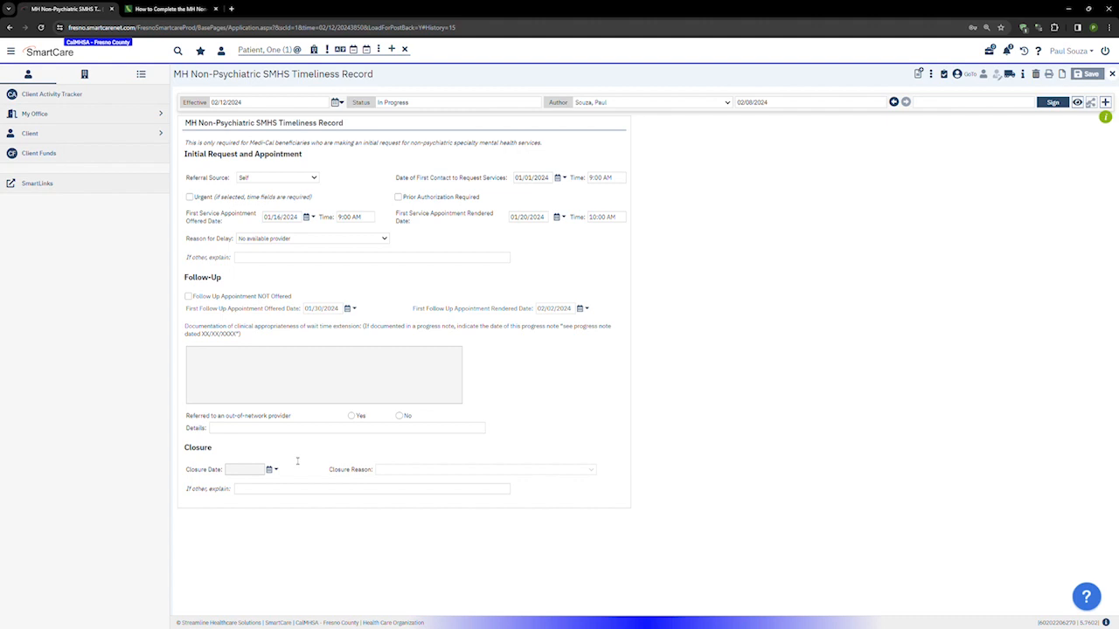
mouse_move(286, 475)
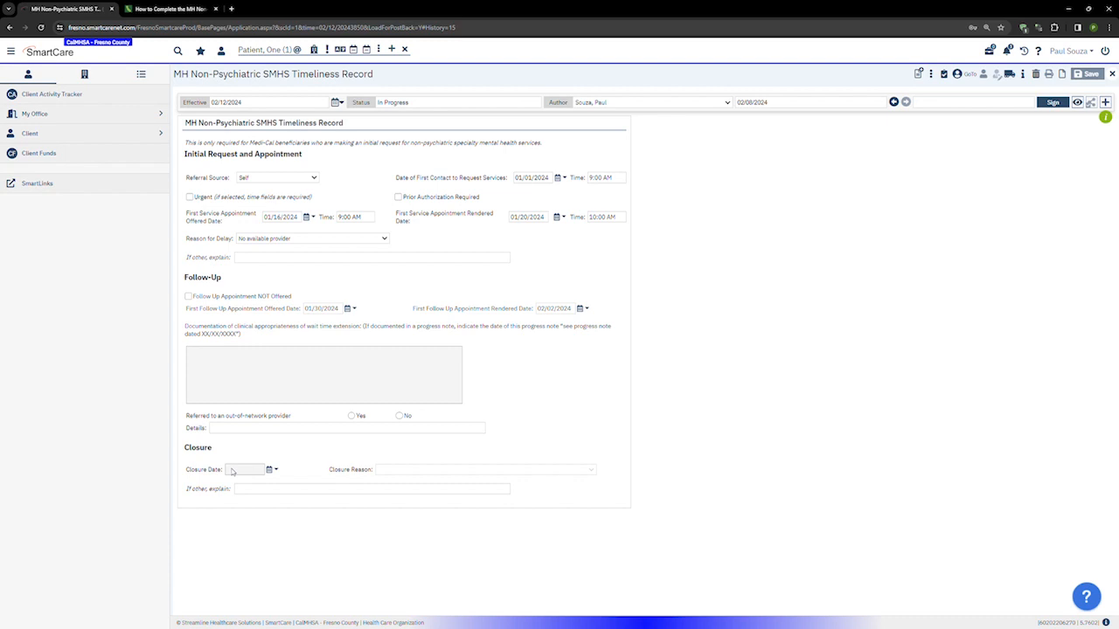
mouse_move(400, 478)
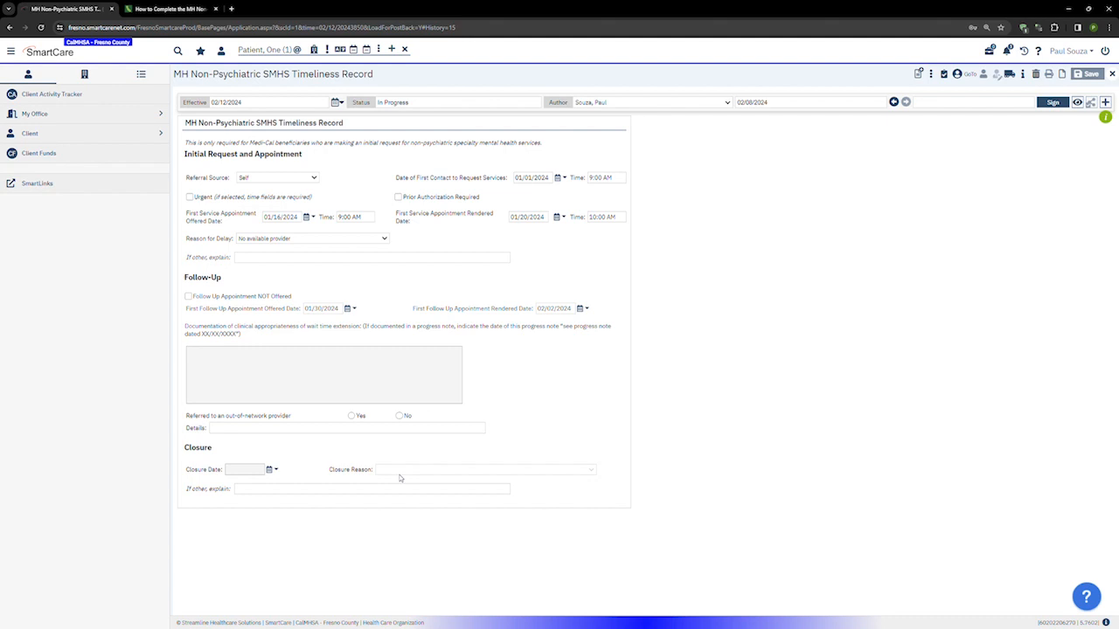
mouse_move(369, 492)
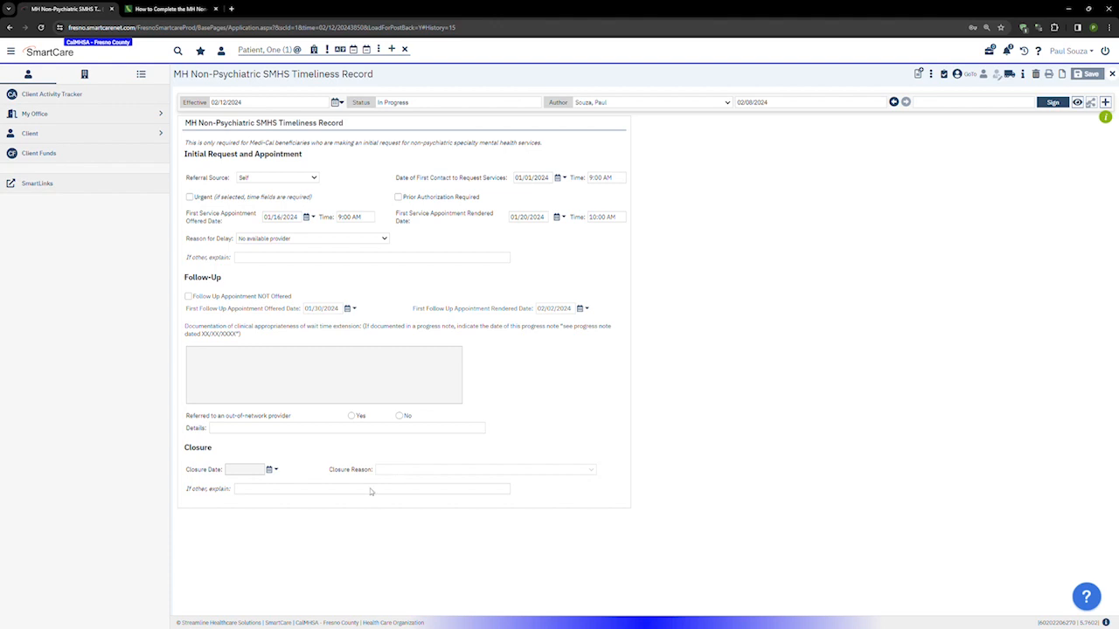
mouse_move(355, 494)
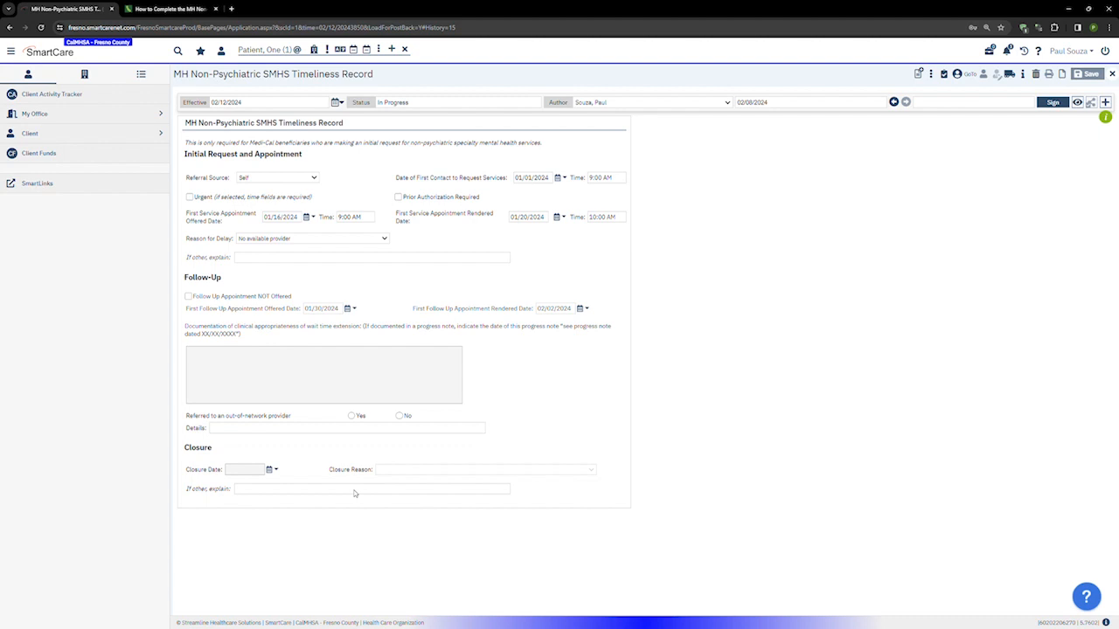
mouse_move(350, 489)
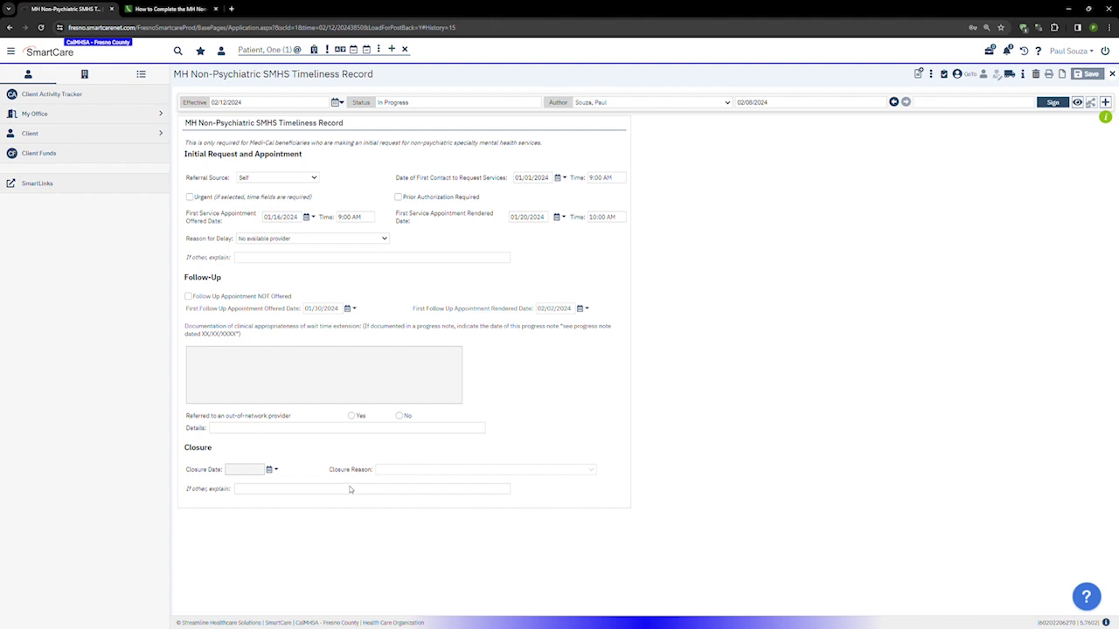
mouse_move(349, 489)
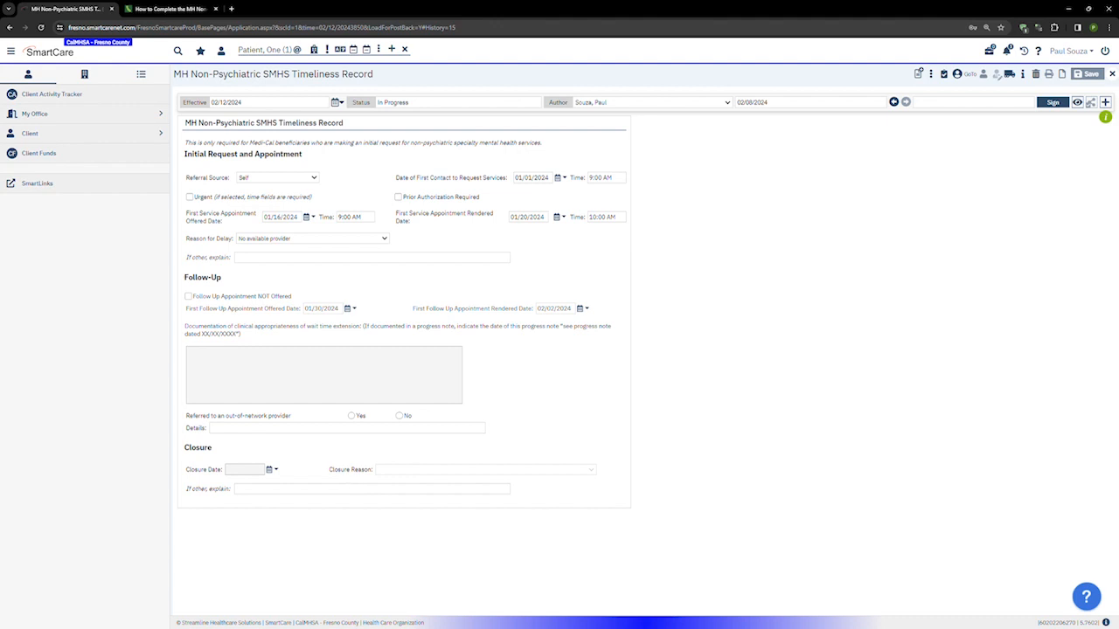
mouse_move(356, 457)
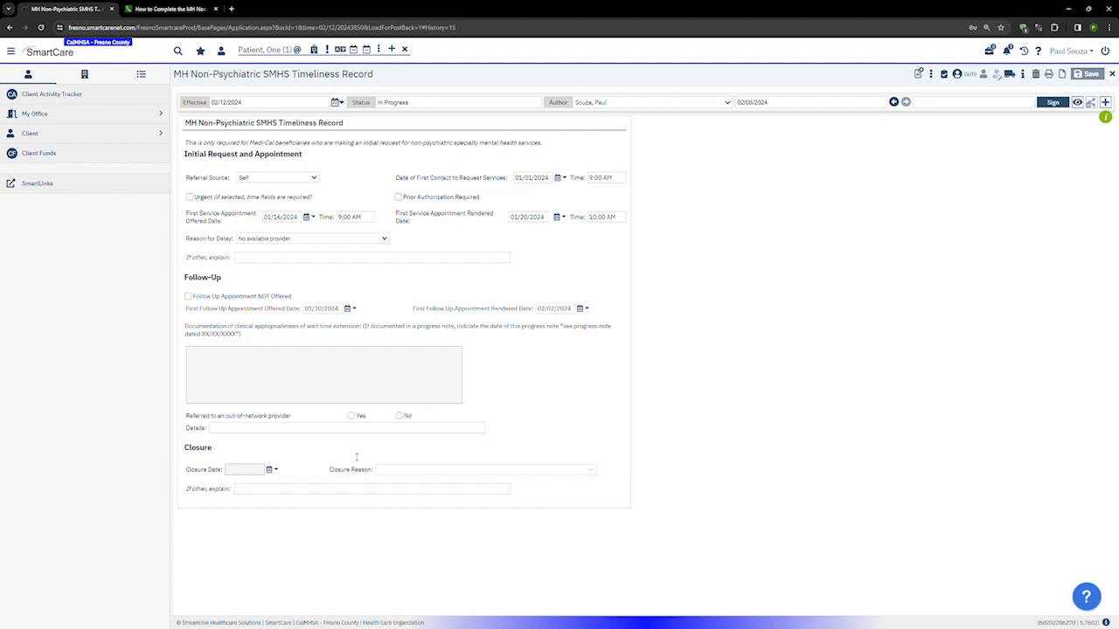
mouse_move(680, 270)
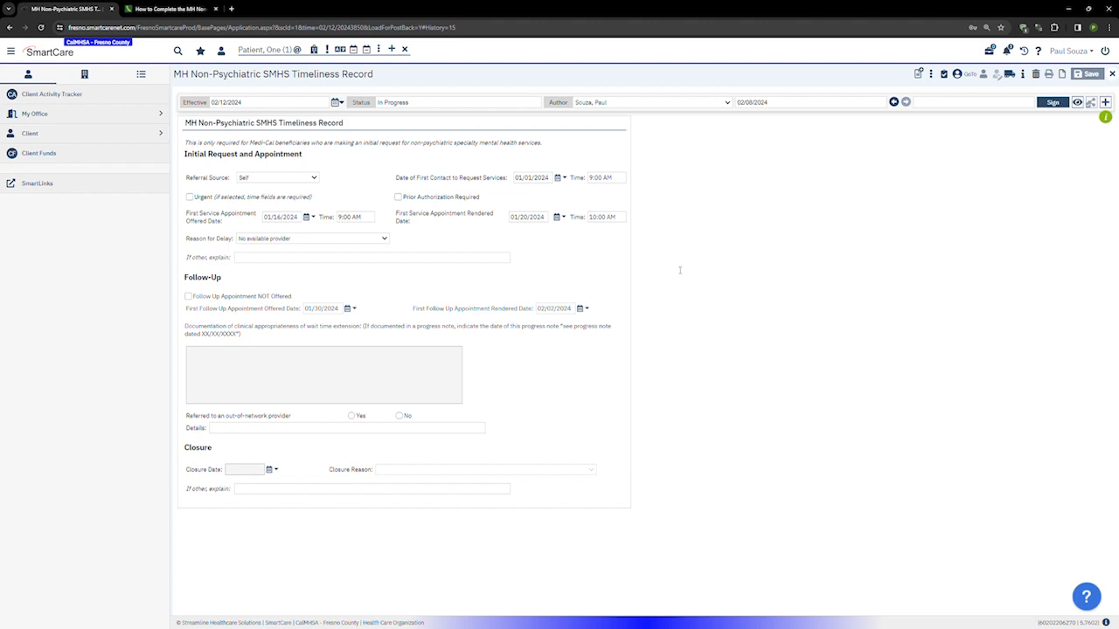
mouse_move(971, 460)
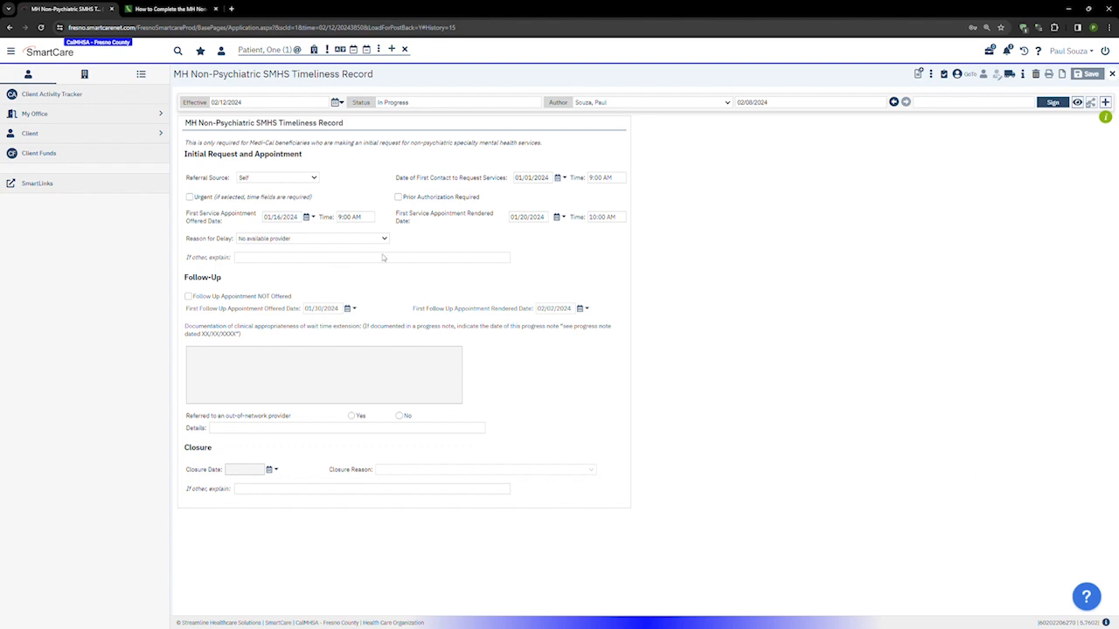
mouse_move(654, 286)
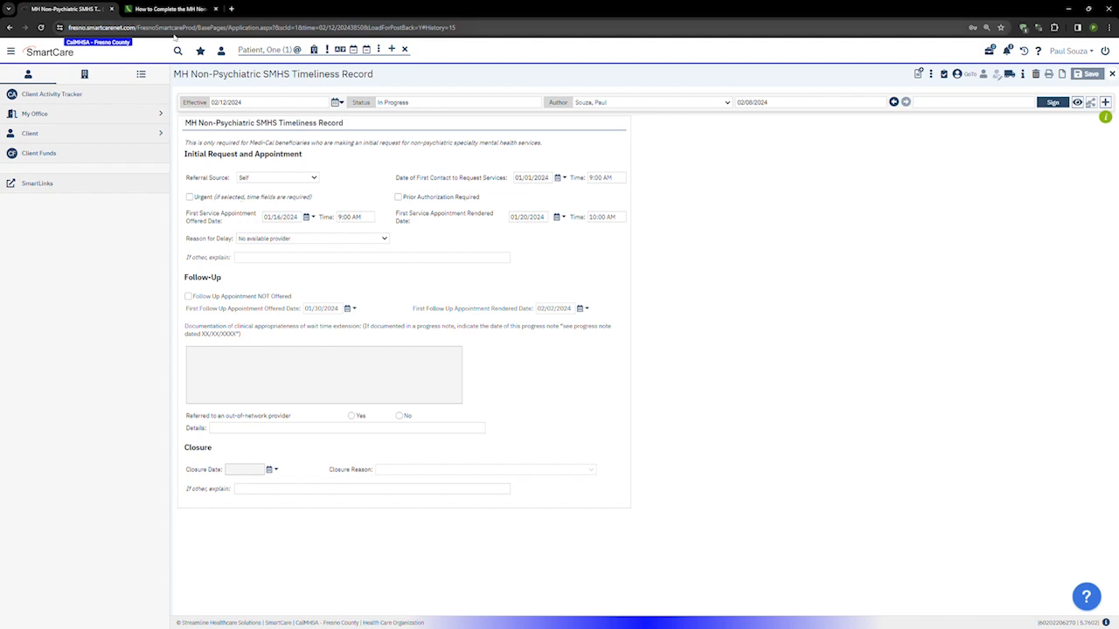
Step: Scroll the CalMHSA timeliness guide through follow-up steps 6g–6l and signing instructions
left_click(168, 8)
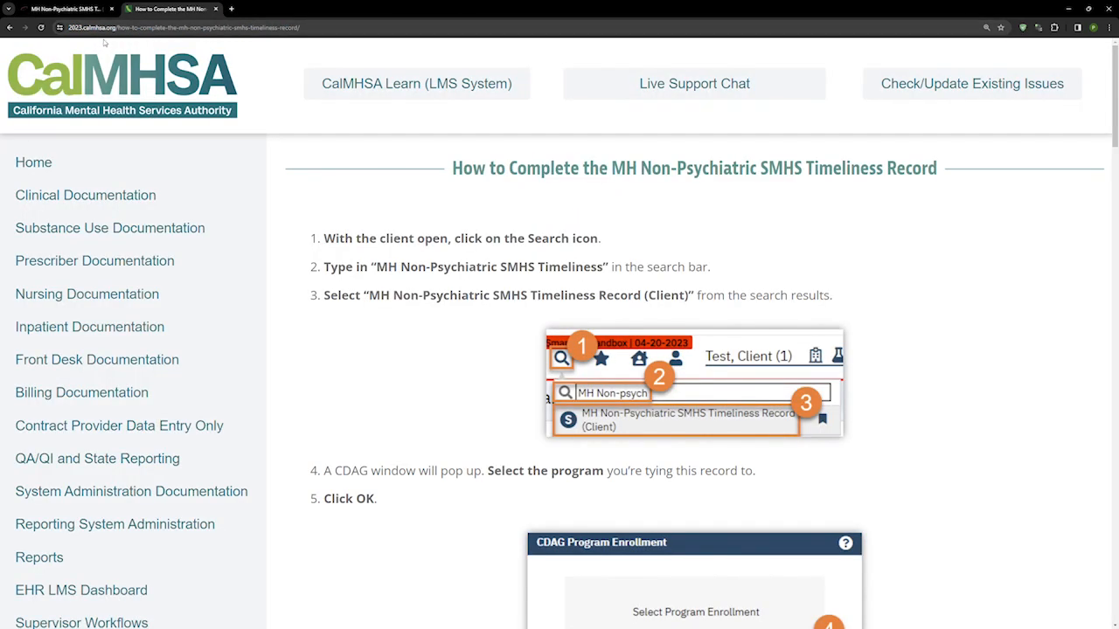
scroll("down", 3)
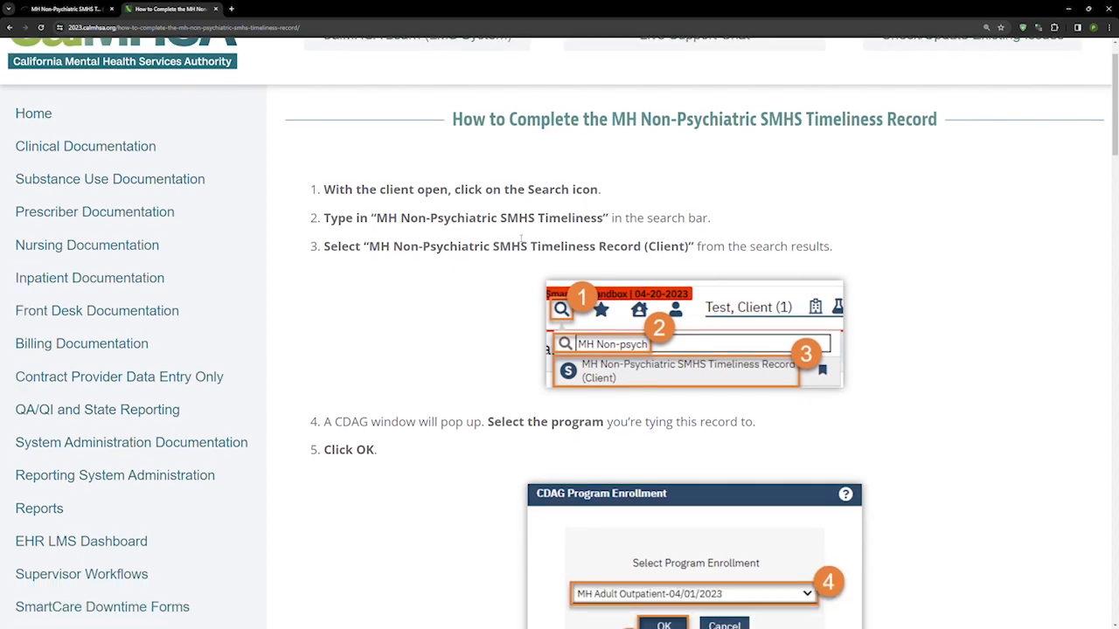
scroll("down", 3)
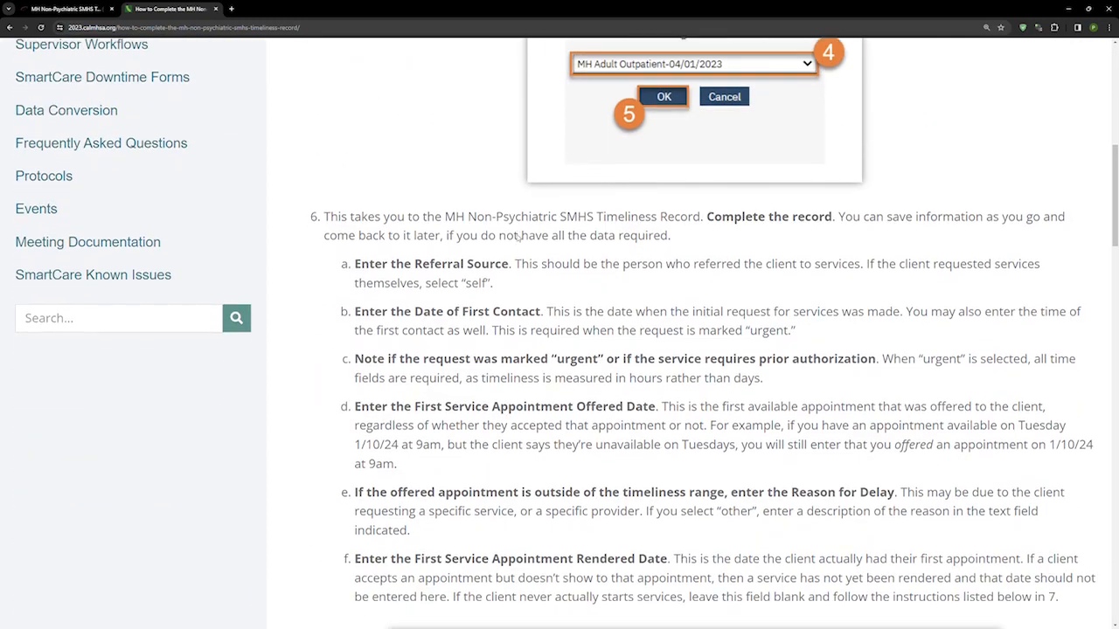
scroll("down", 3)
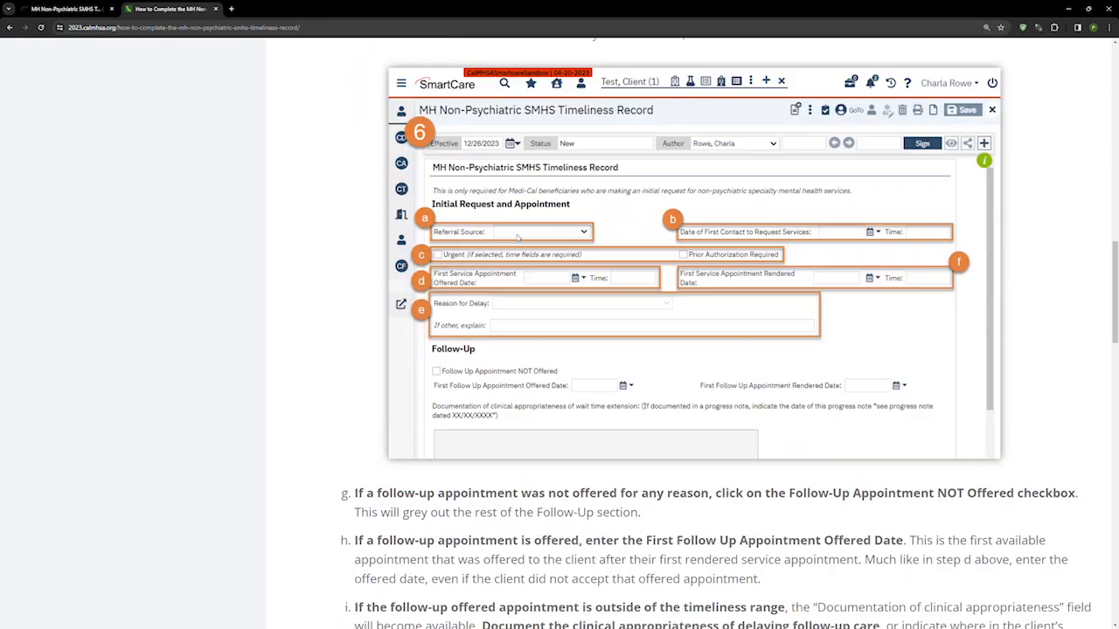
scroll("down", 3)
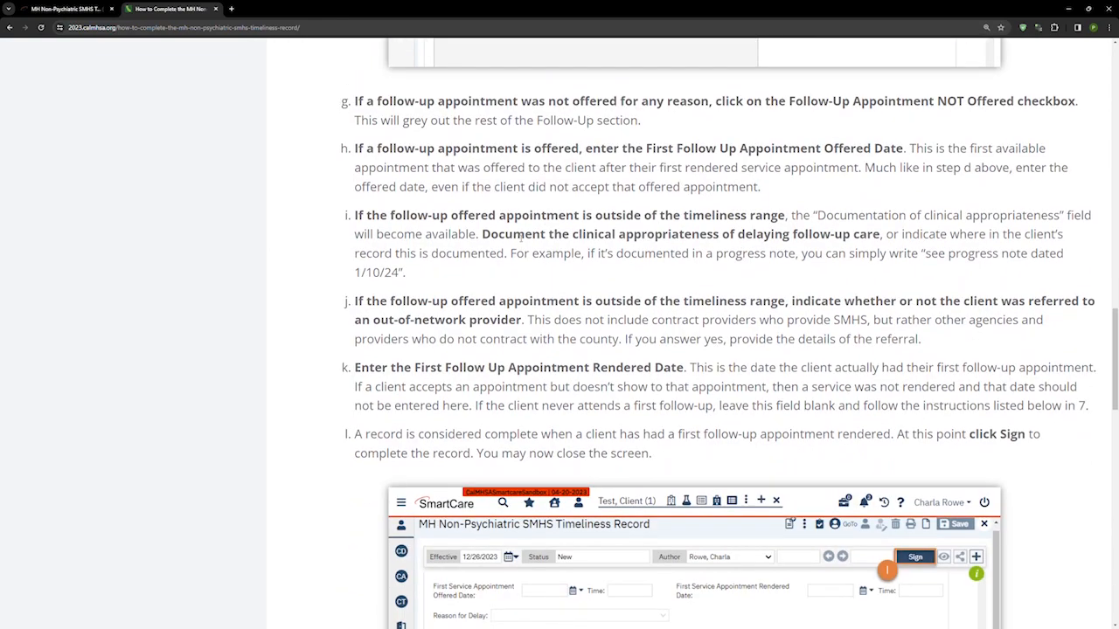
scroll("down", 3)
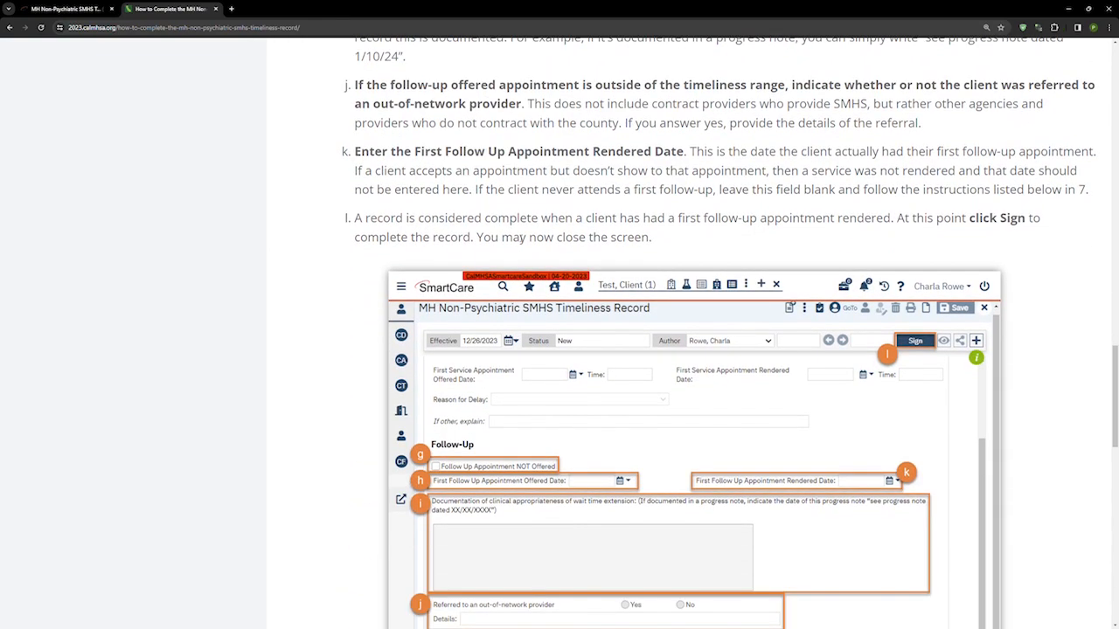